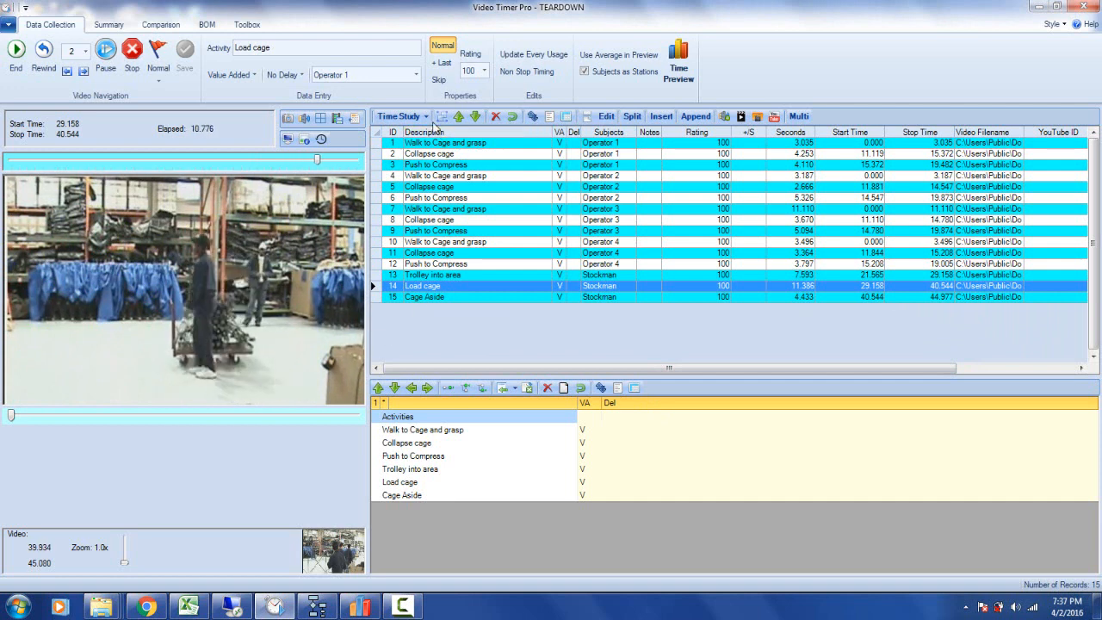
Switch the TEARDOWN study grid to the Ergonomics view, adding the Ergo column
{"action": "left_click", "coordinate": [399, 116]}
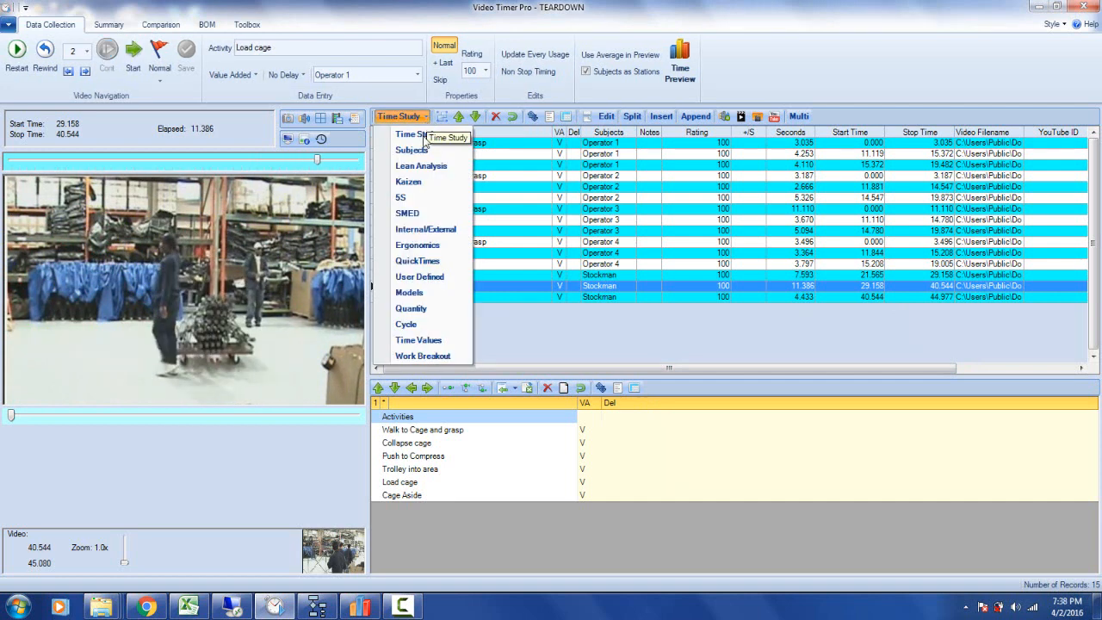
{"action": "mouse_move", "coordinate": [420, 276]}
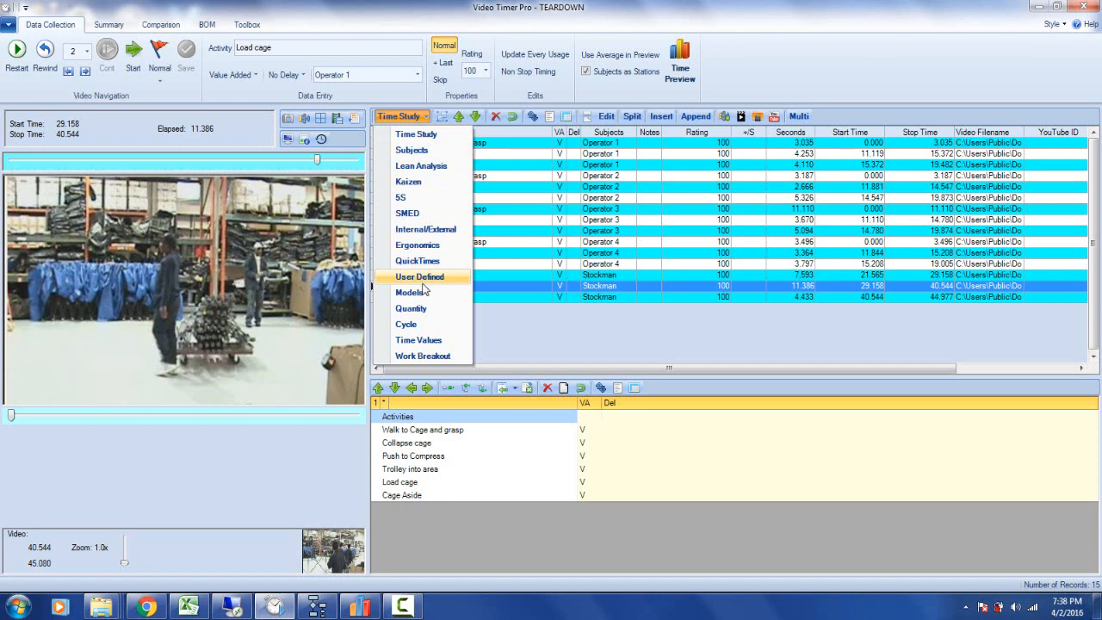
{"action": "left_click", "coordinate": [417, 244]}
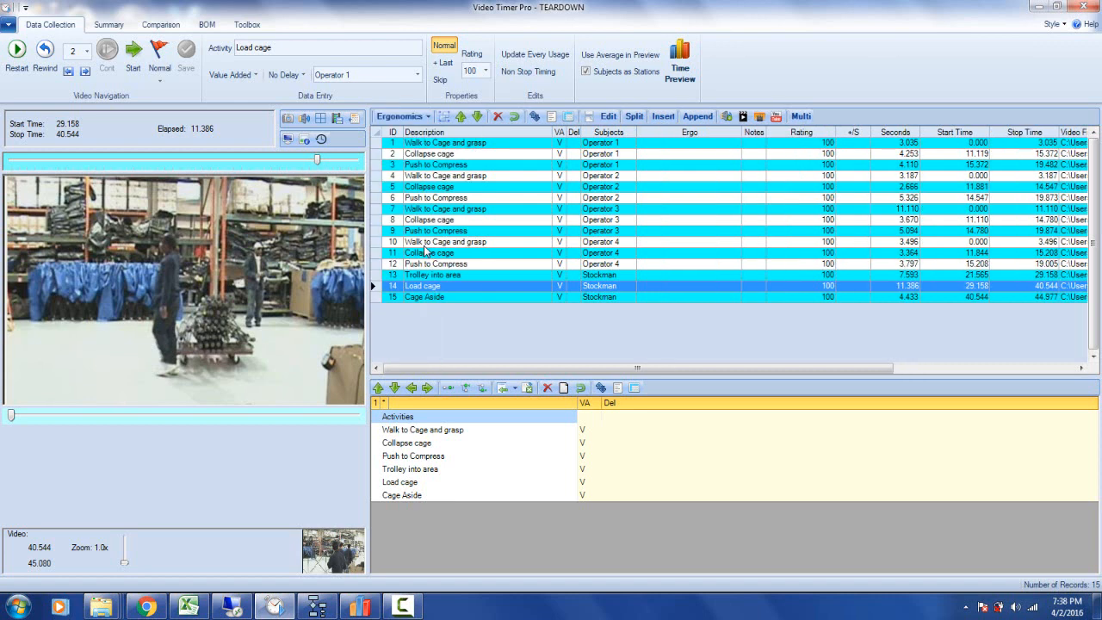
{"action": "mouse_move", "coordinate": [691, 291]}
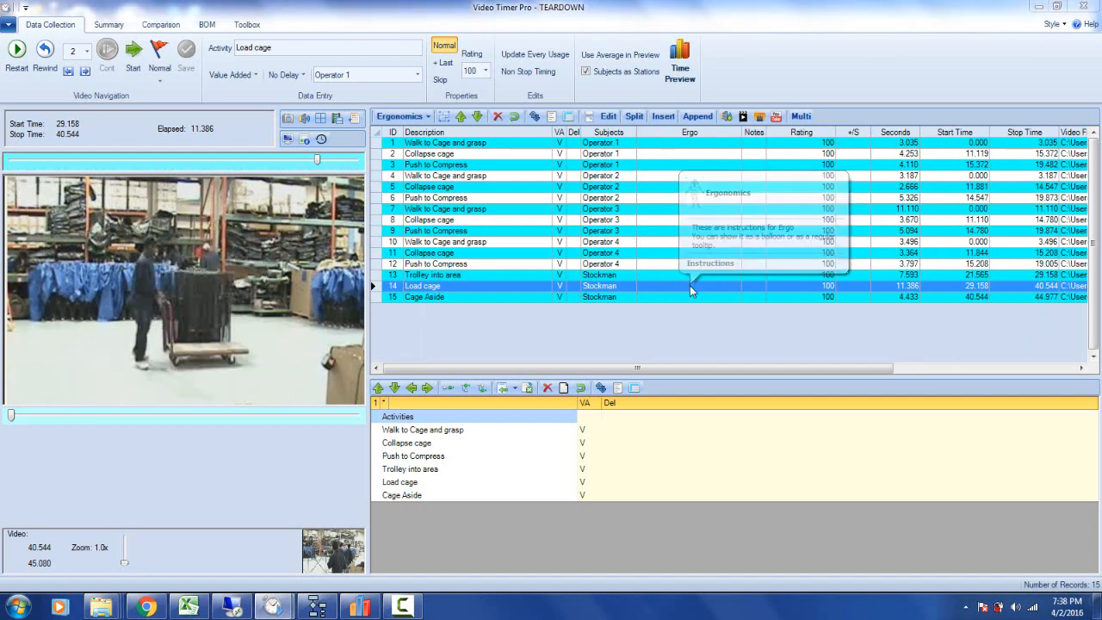
Open Load cage's ergonomics configuration and mark the right foot as stressed
{"action": "left_click", "coordinate": [401, 116]}
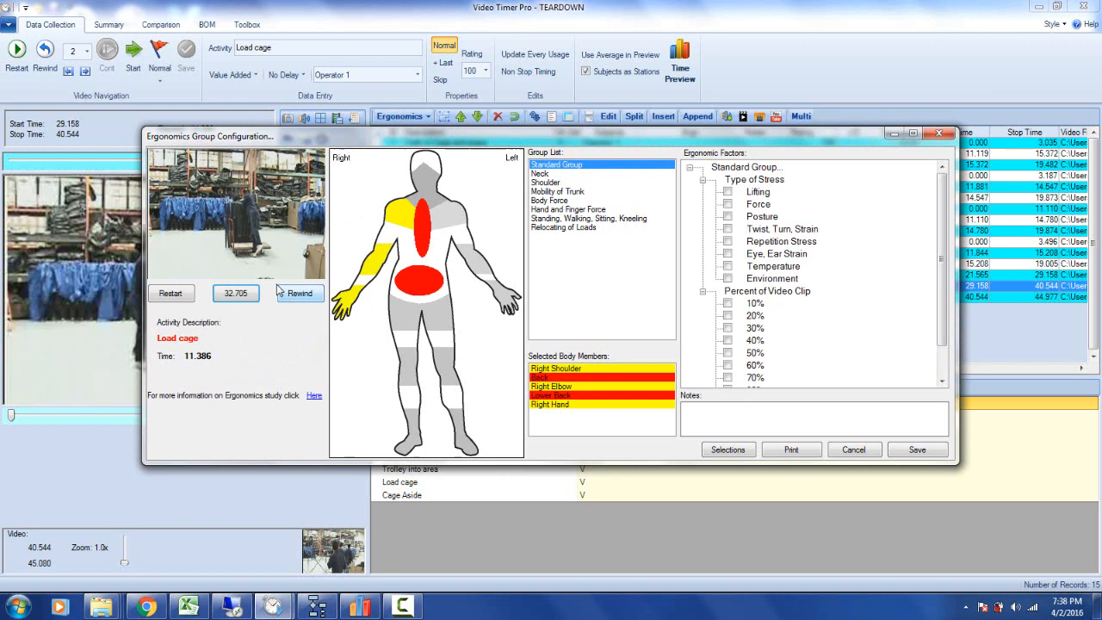
{"action": "mouse_move", "coordinate": [413, 449]}
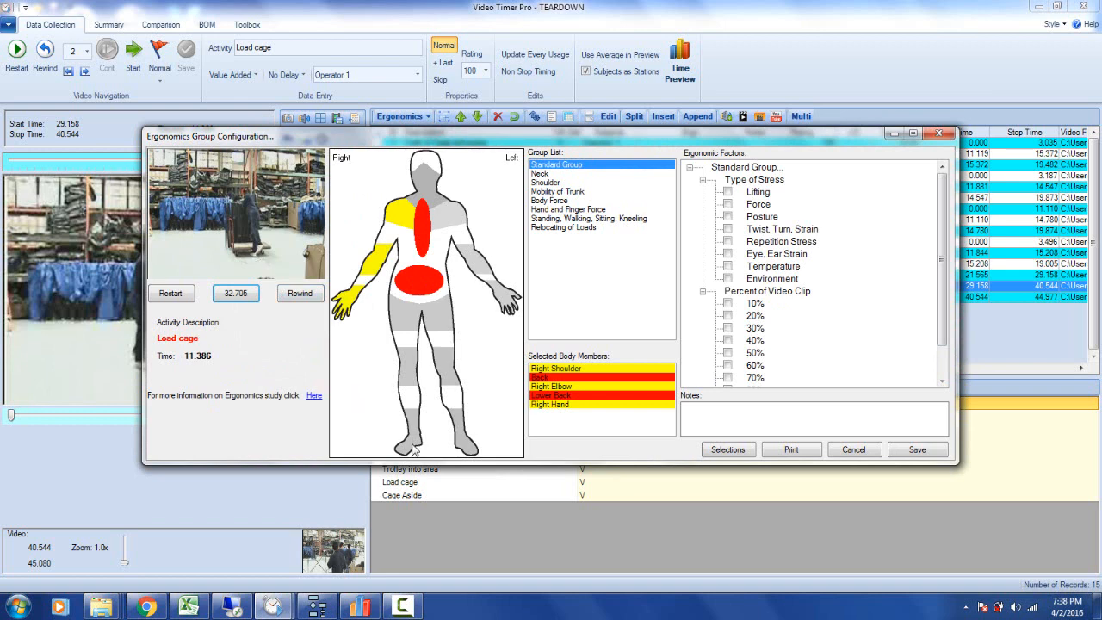
{"action": "left_click", "coordinate": [556, 164]}
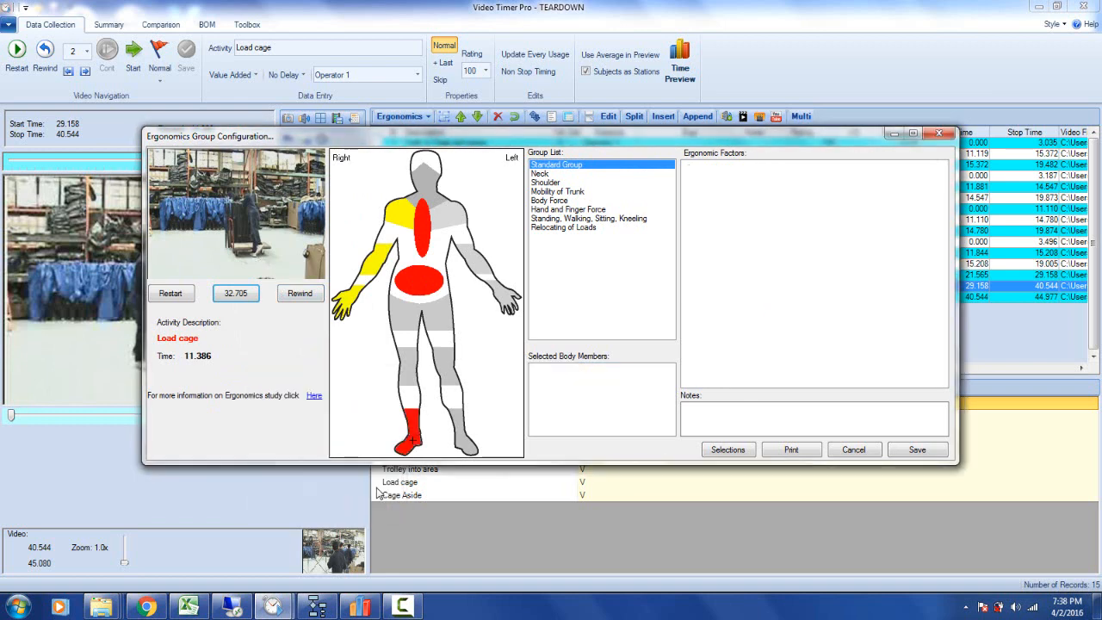
{"action": "left_click", "coordinate": [556, 164]}
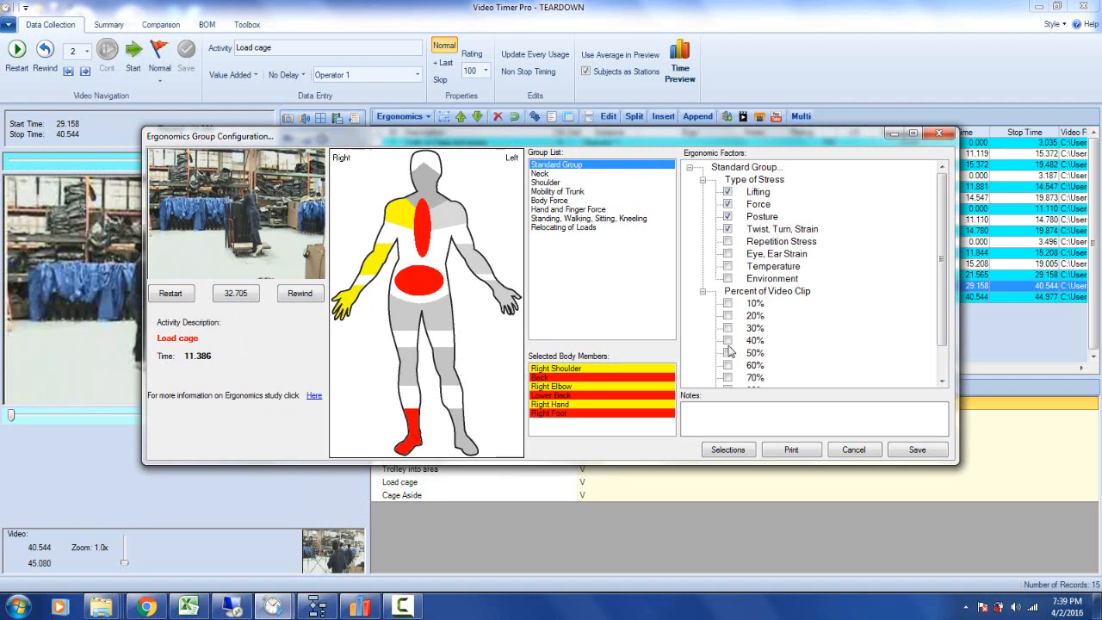
{"action": "mouse_move", "coordinate": [785, 274]}
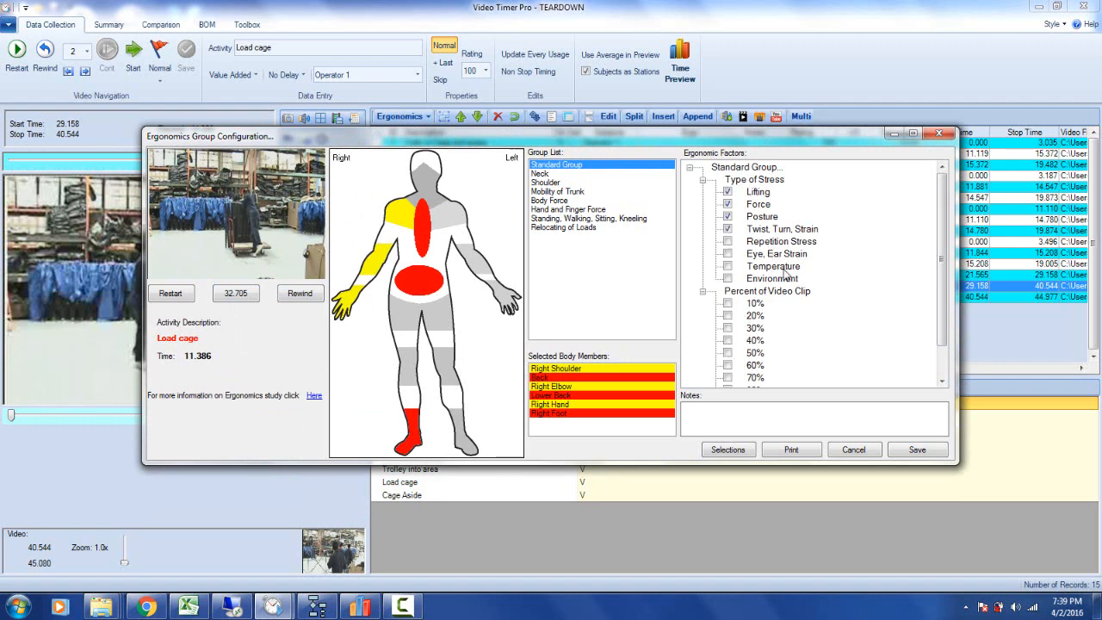
Record Load cage's stresses at 50% of the clip with dynamic medium trunk flexion
{"action": "scroll", "scroll_direction": "down", "scroll_amount": 3}
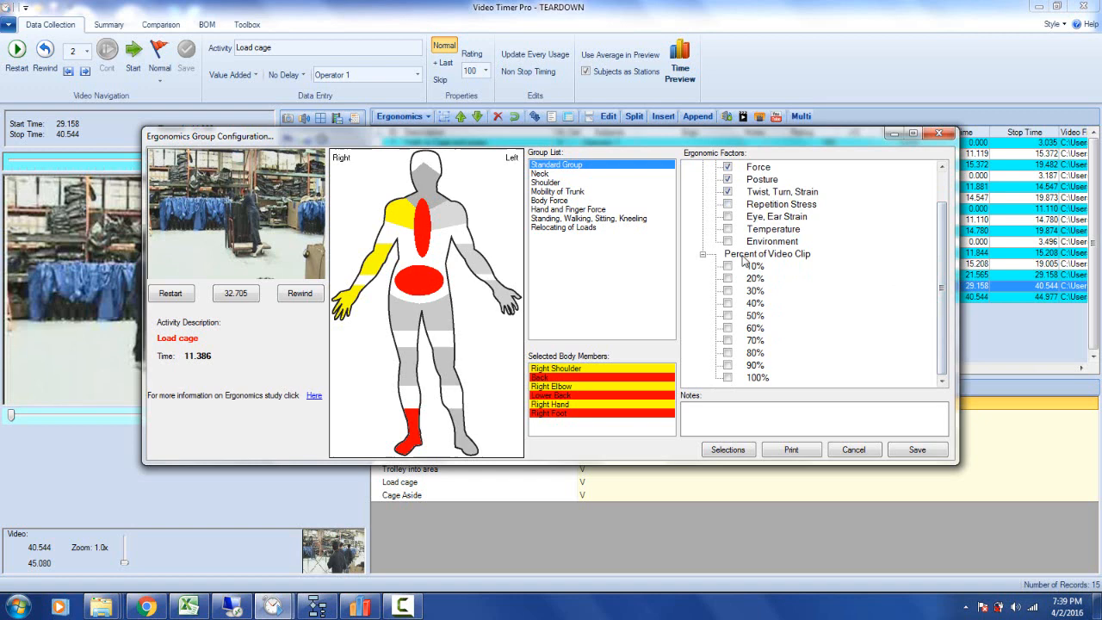
{"action": "left_click", "coordinate": [728, 315]}
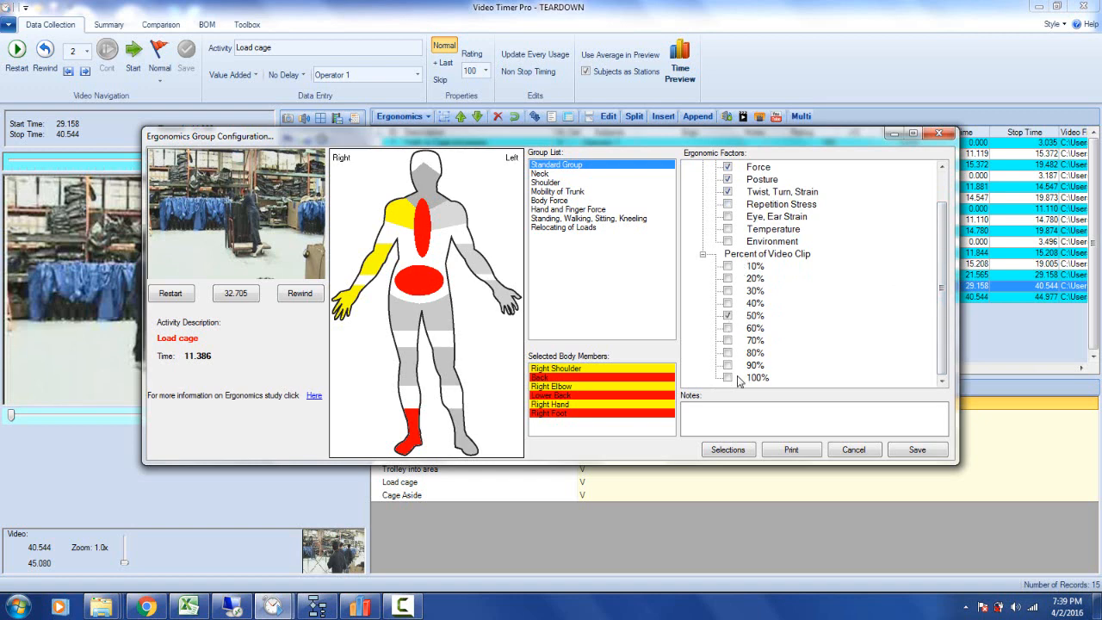
{"action": "mouse_move", "coordinate": [620, 231]}
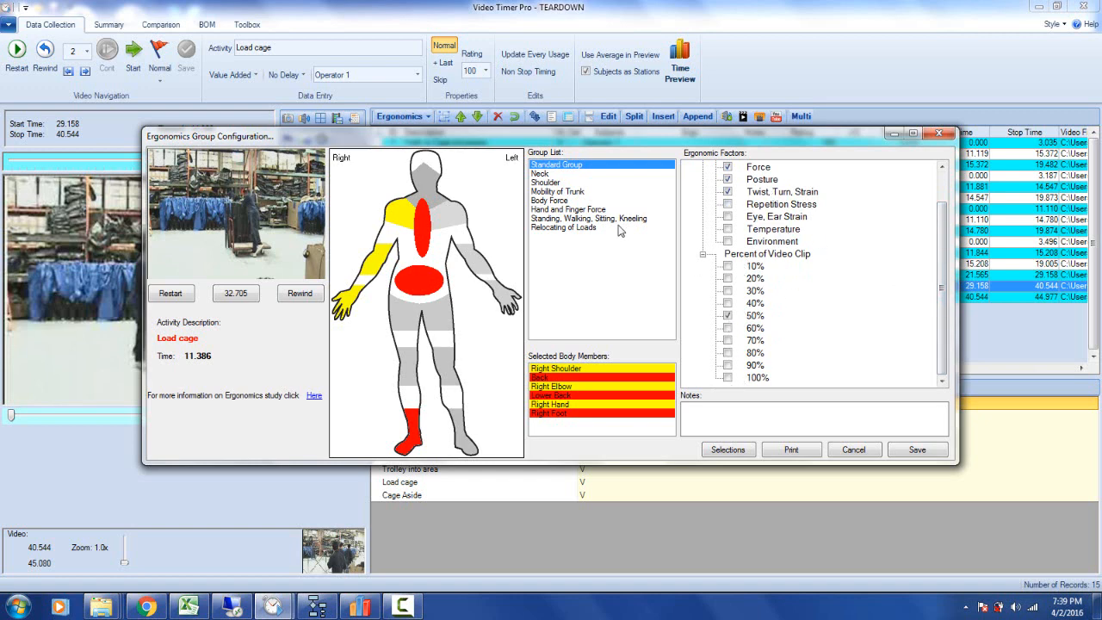
{"action": "mouse_move", "coordinate": [574, 231]}
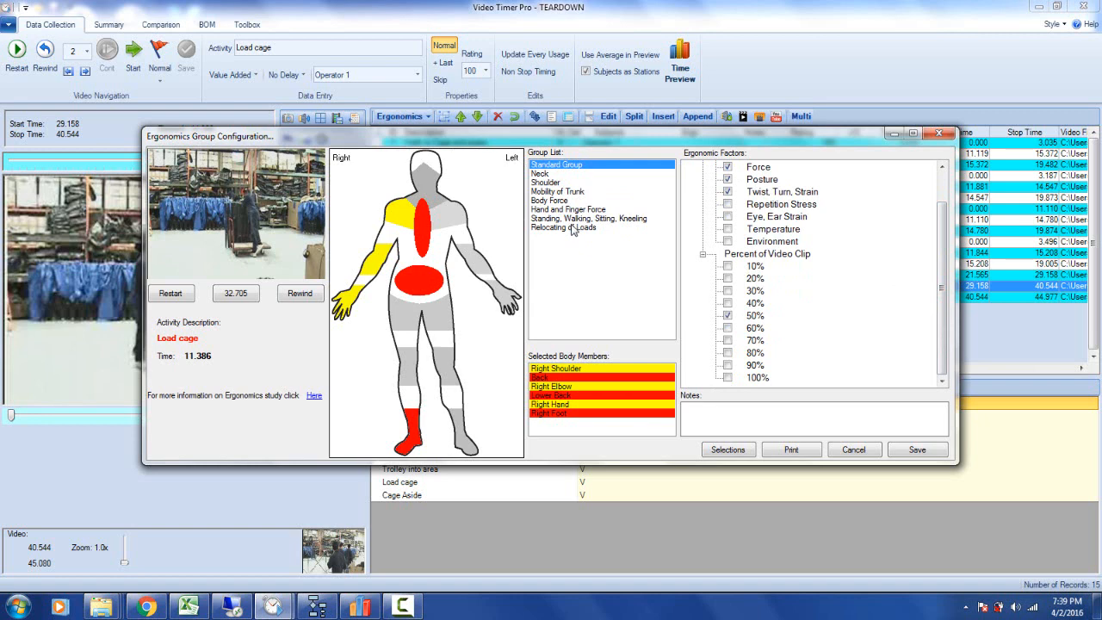
{"action": "mouse_move", "coordinate": [688, 221]}
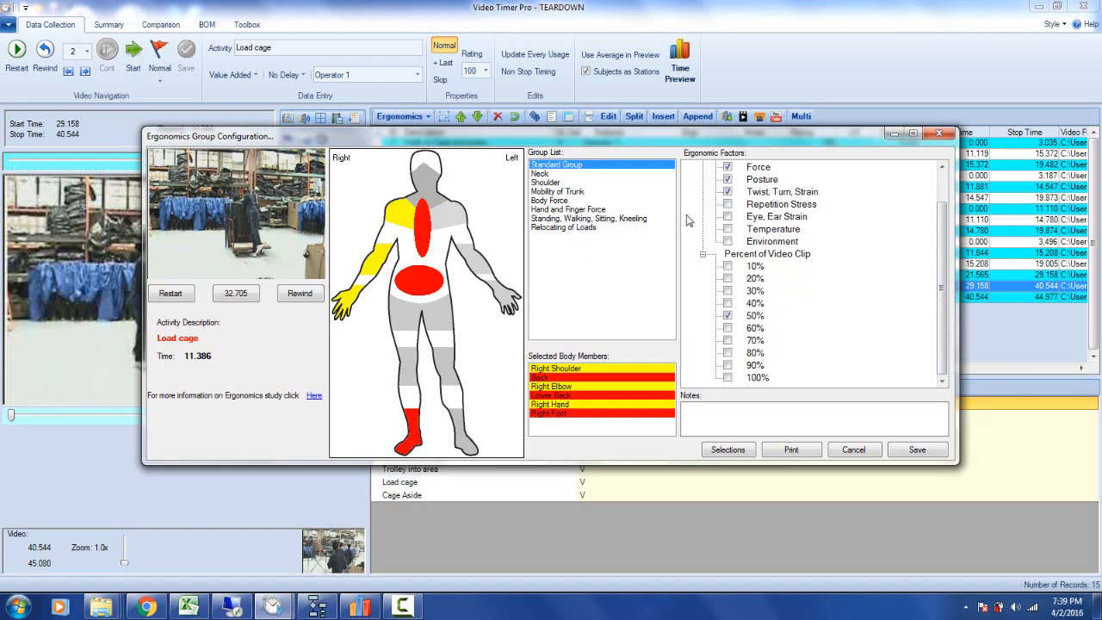
{"action": "mouse_move", "coordinate": [551, 197]}
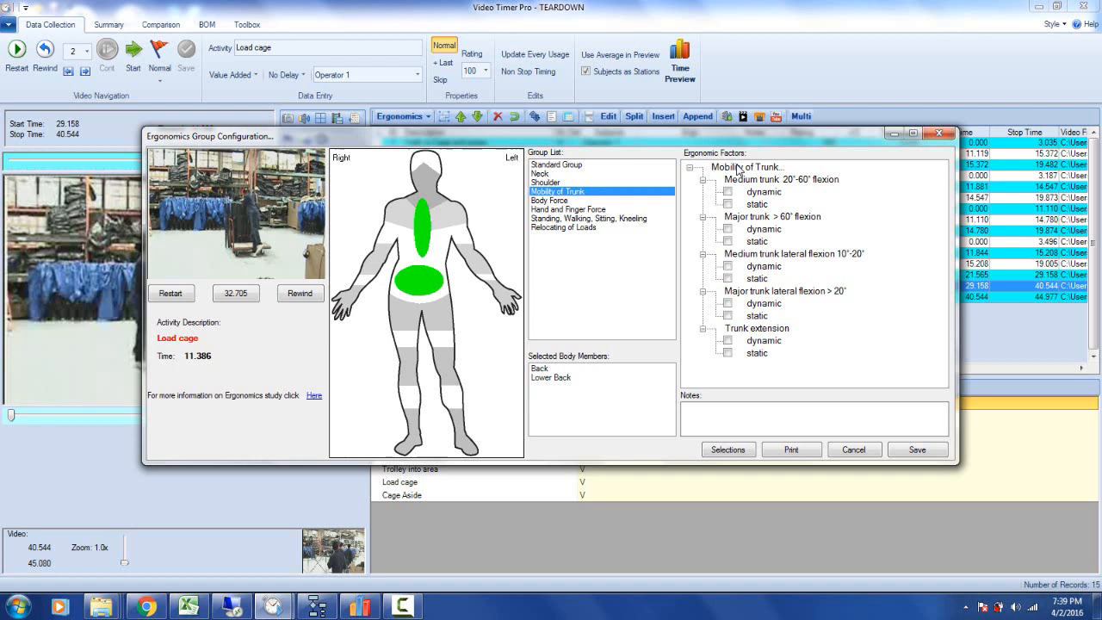
{"action": "left_click", "coordinate": [728, 191]}
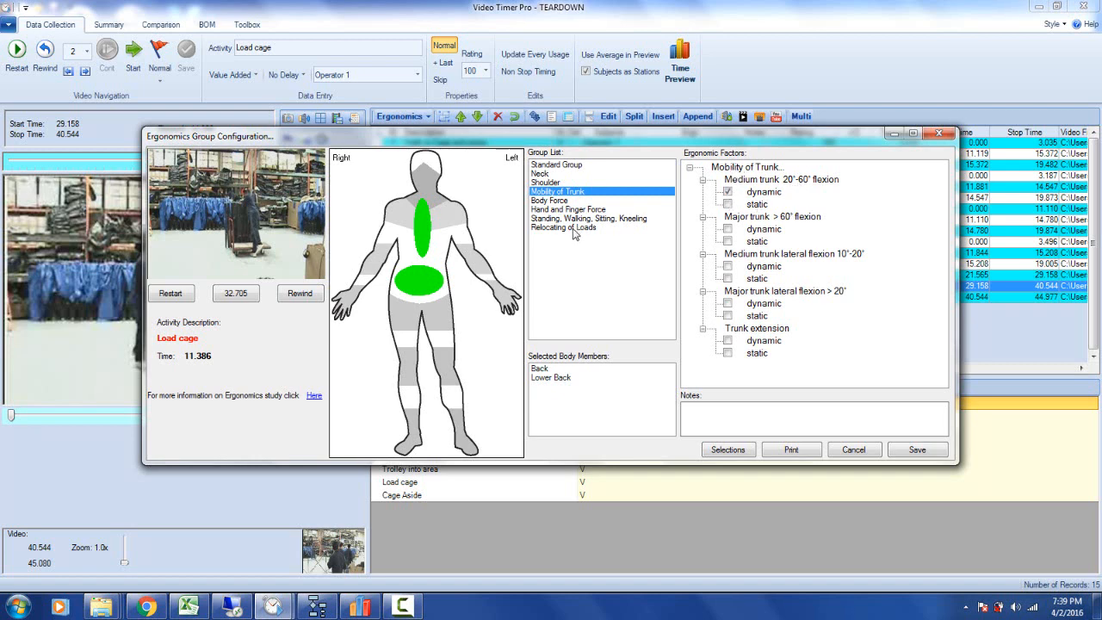
Tick Load cage's Relocating of Loads factors, including a 30 kg push/pull weight
{"action": "left_click", "coordinate": [560, 227]}
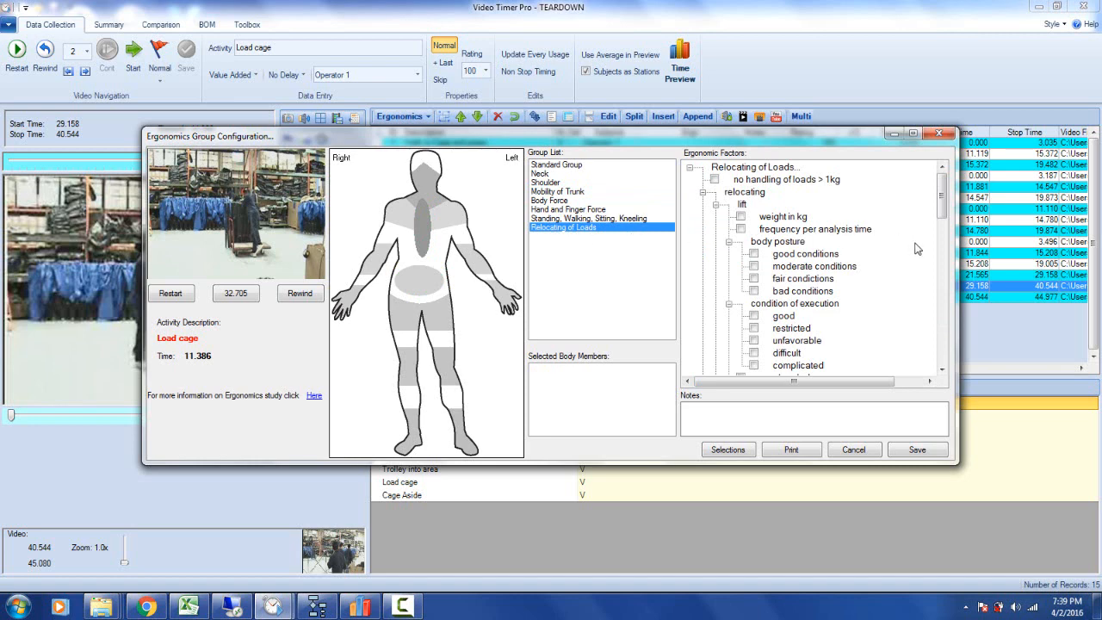
{"action": "scroll", "scroll_direction": "down", "scroll_amount": 3}
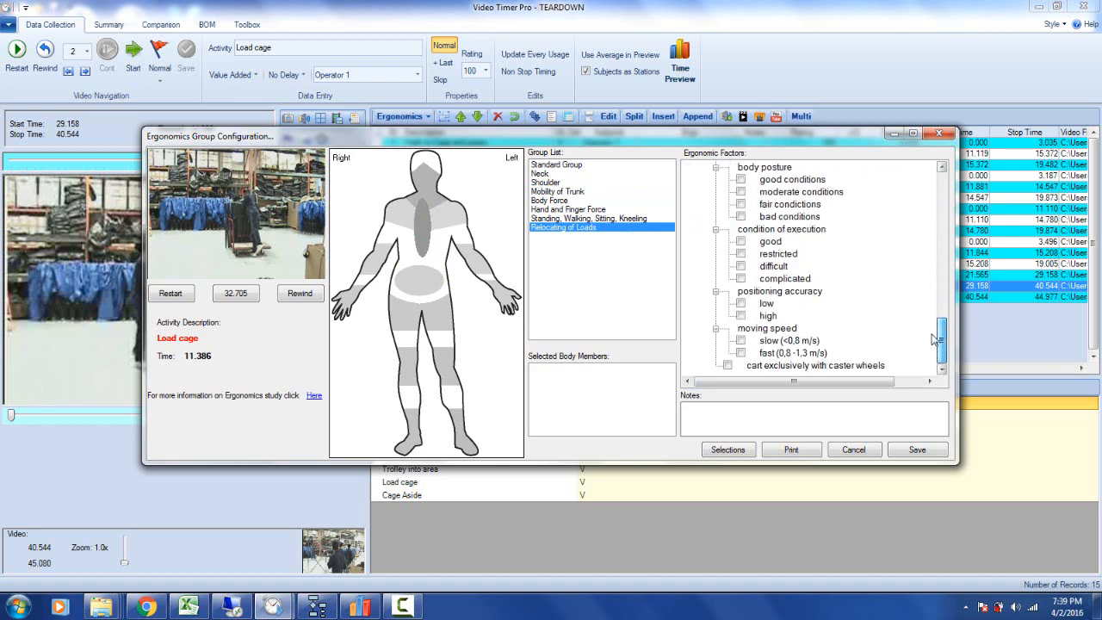
{"action": "scroll", "scroll_direction": "down", "scroll_amount": 3}
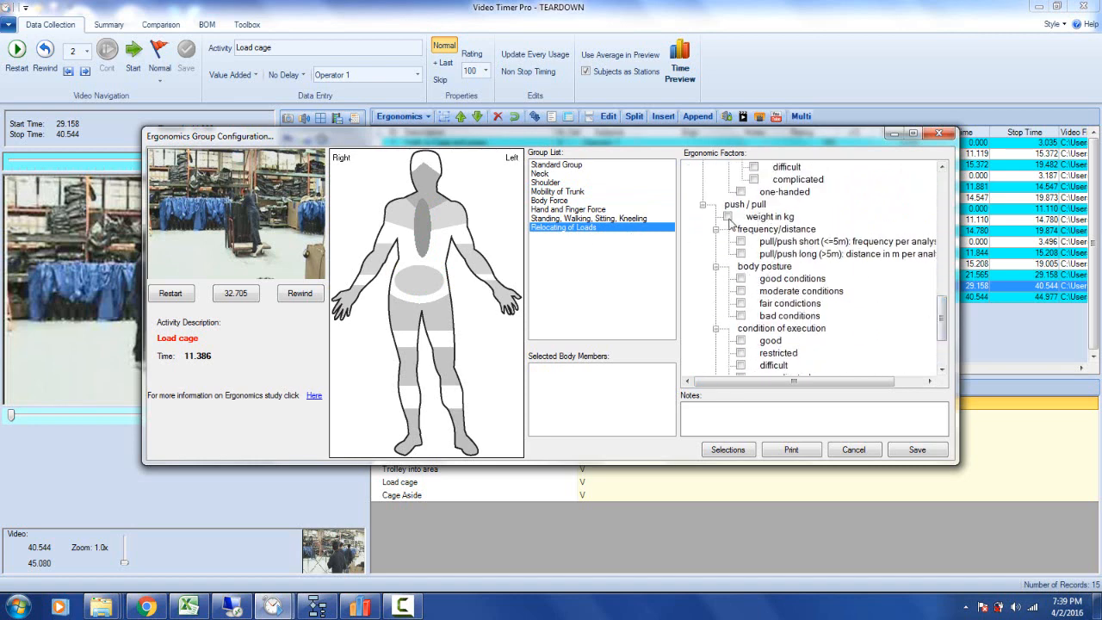
{"action": "left_click", "coordinate": [728, 217]}
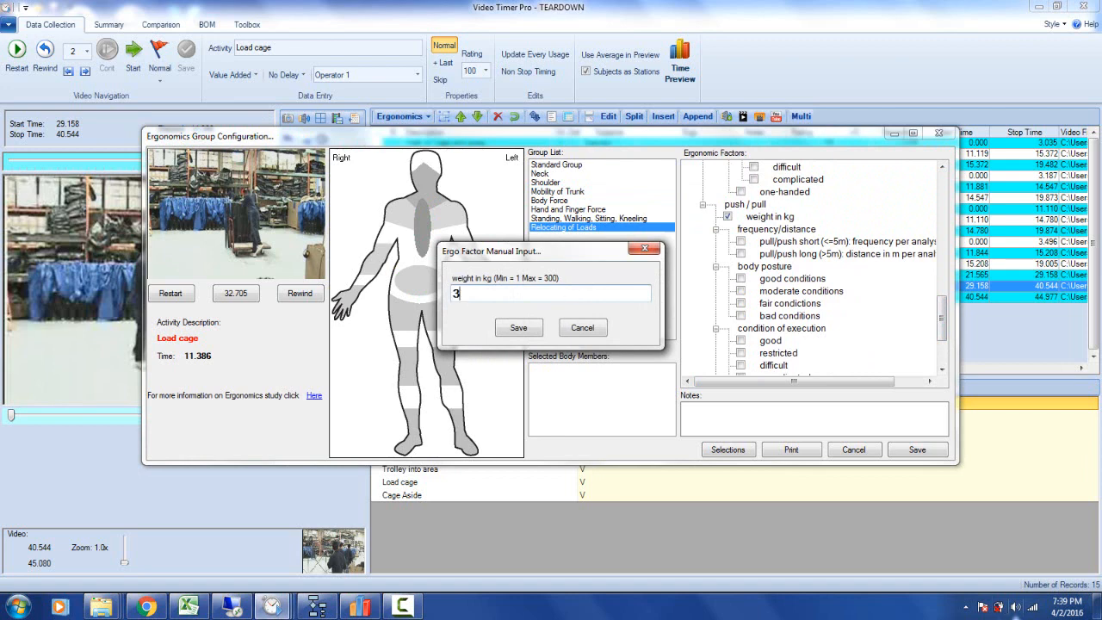
{"action": "type", "text": "0"}
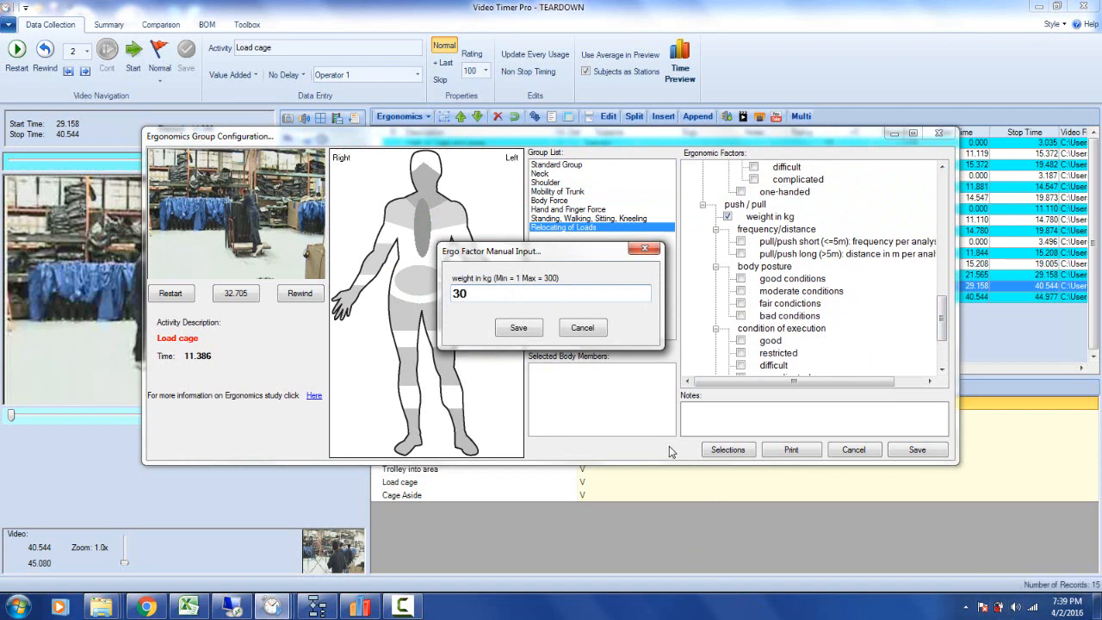
{"action": "left_click", "coordinate": [518, 327]}
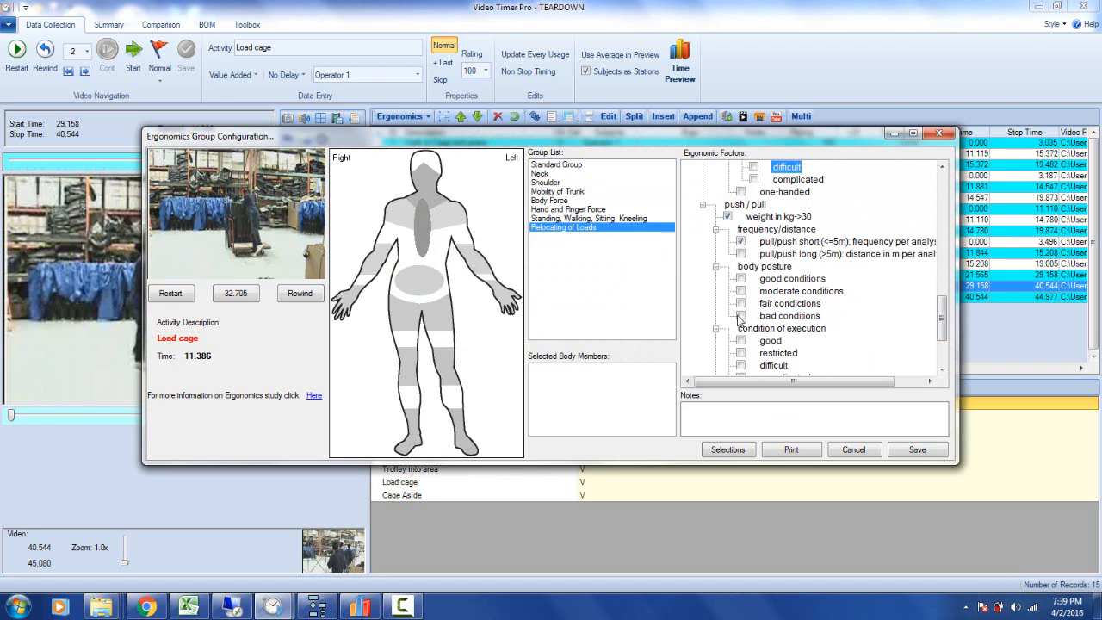
{"action": "scroll", "scroll_direction": "down", "scroll_amount": 3}
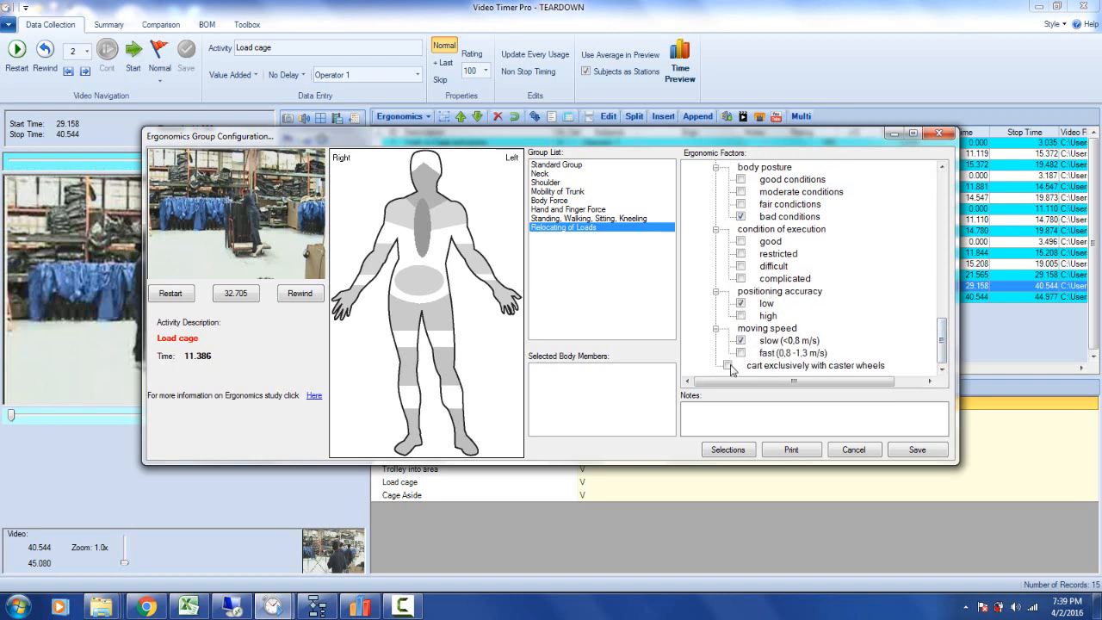
Add the note 'Needs help - could damage product' and export the summary to Excel
{"action": "left_click", "coordinate": [742, 364]}
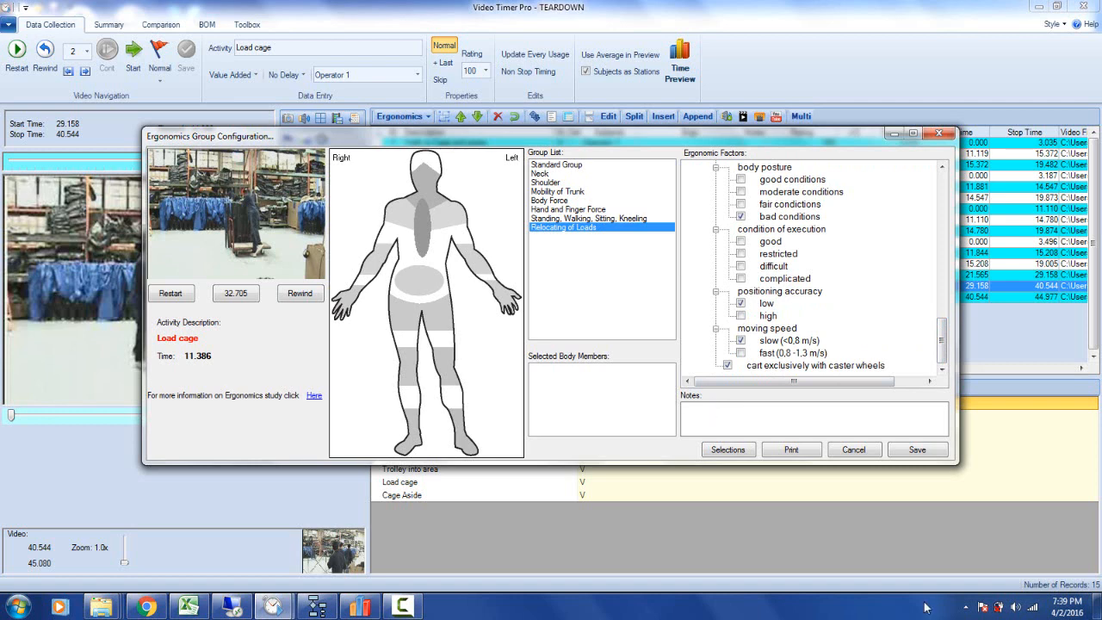
{"action": "type", "text": "Needs help"}
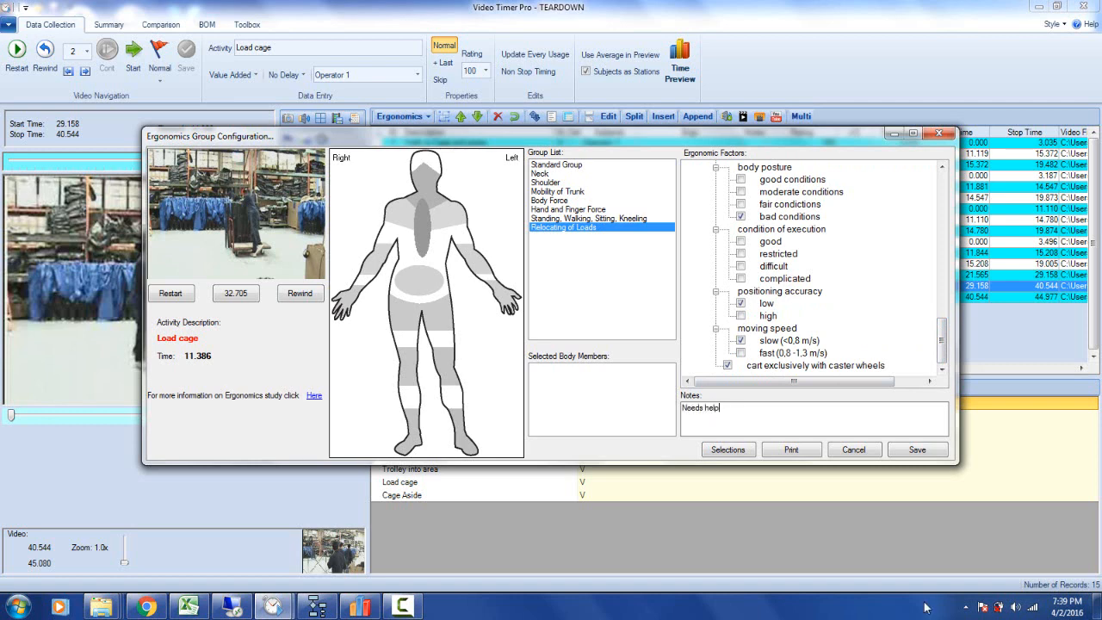
{"action": "type", "text": "- could d"}
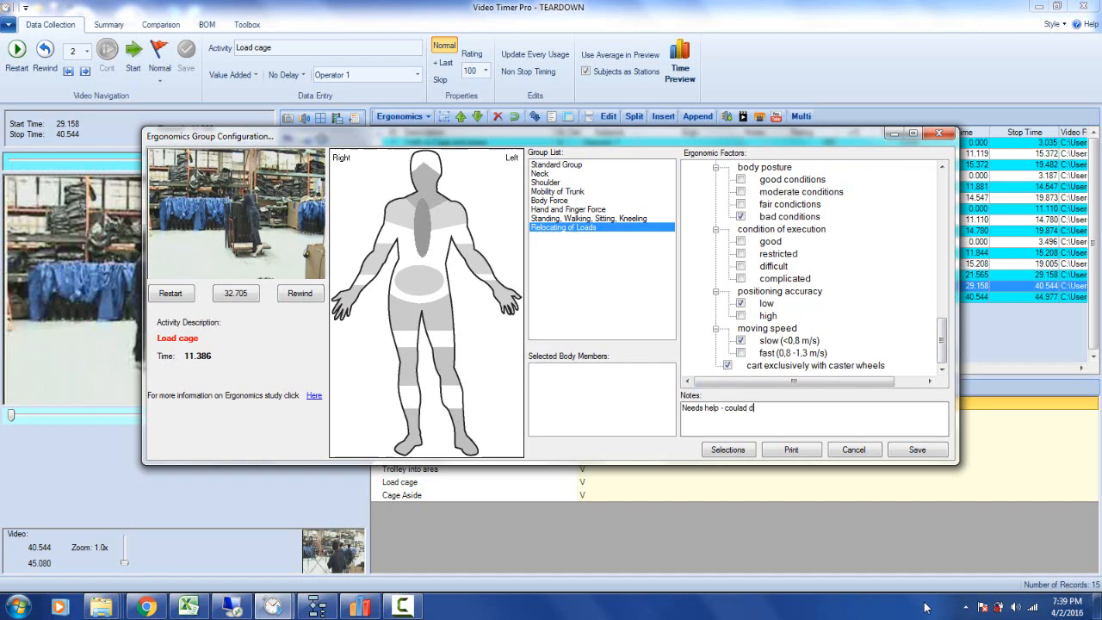
{"action": "type", "text": "amage product"}
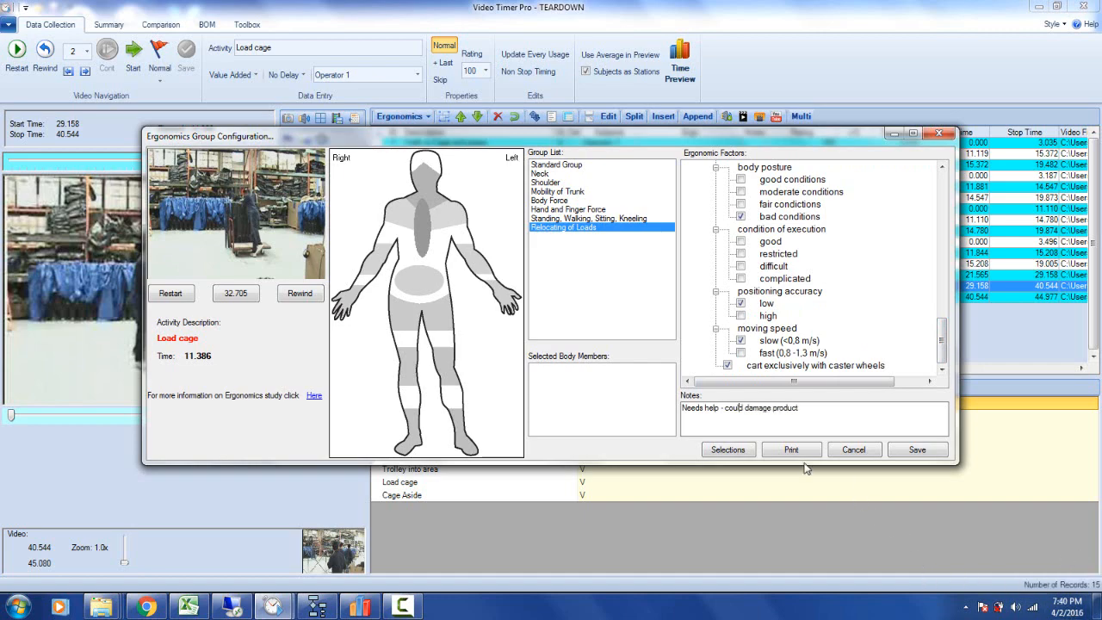
{"action": "left_click", "coordinate": [790, 449]}
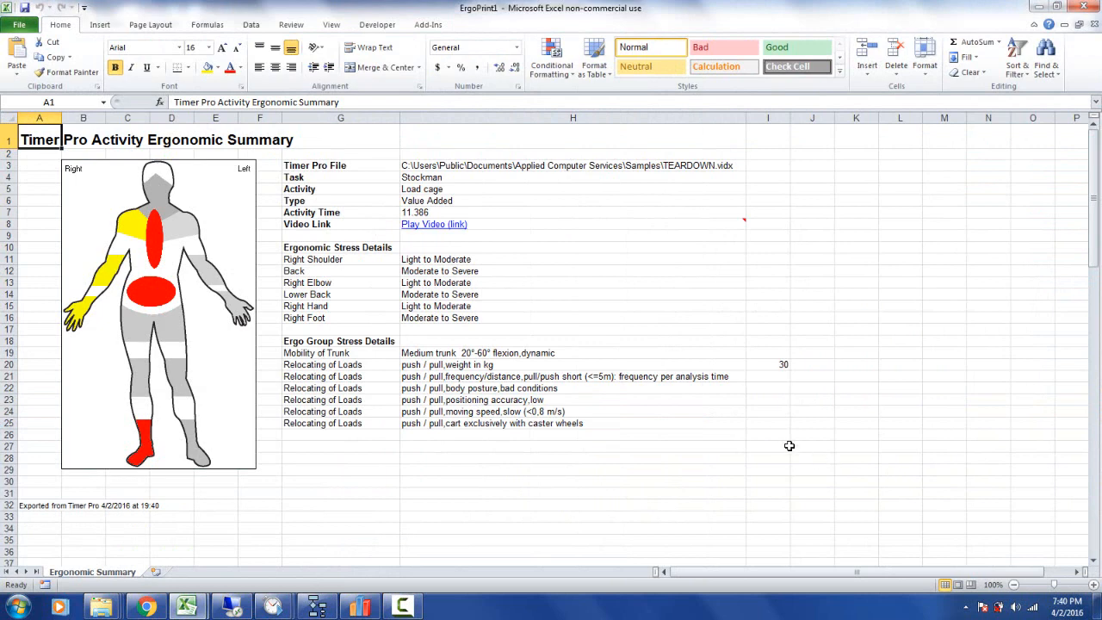
{"action": "mouse_move", "coordinate": [750, 406]}
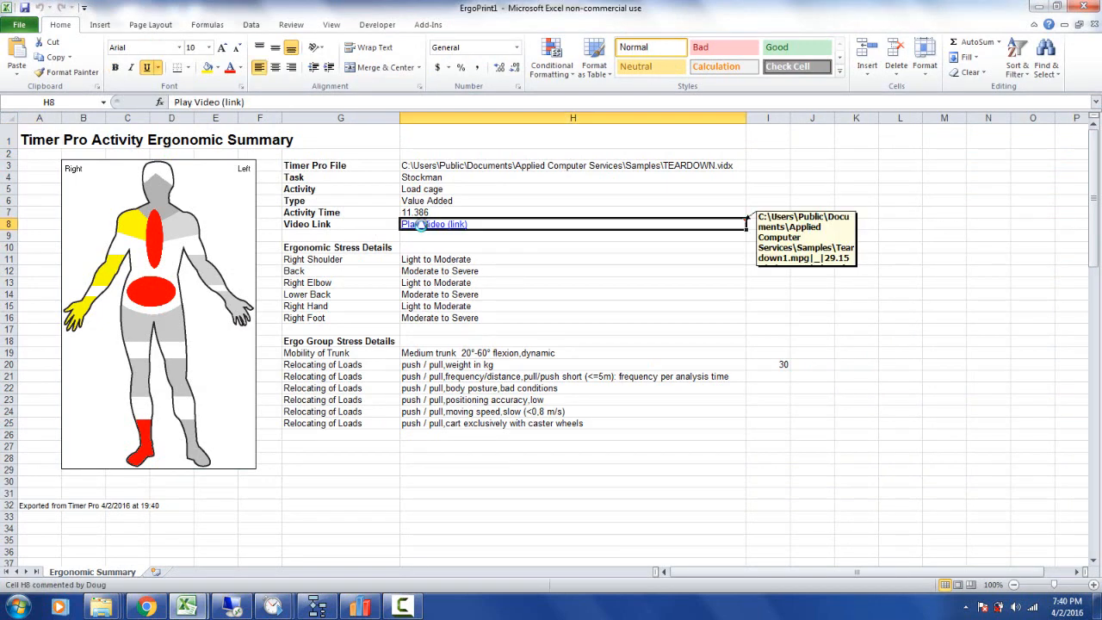
Return from Excel and save Load cage's ergonomics record, now showing Lower Back
{"action": "left_click", "coordinate": [434, 224]}
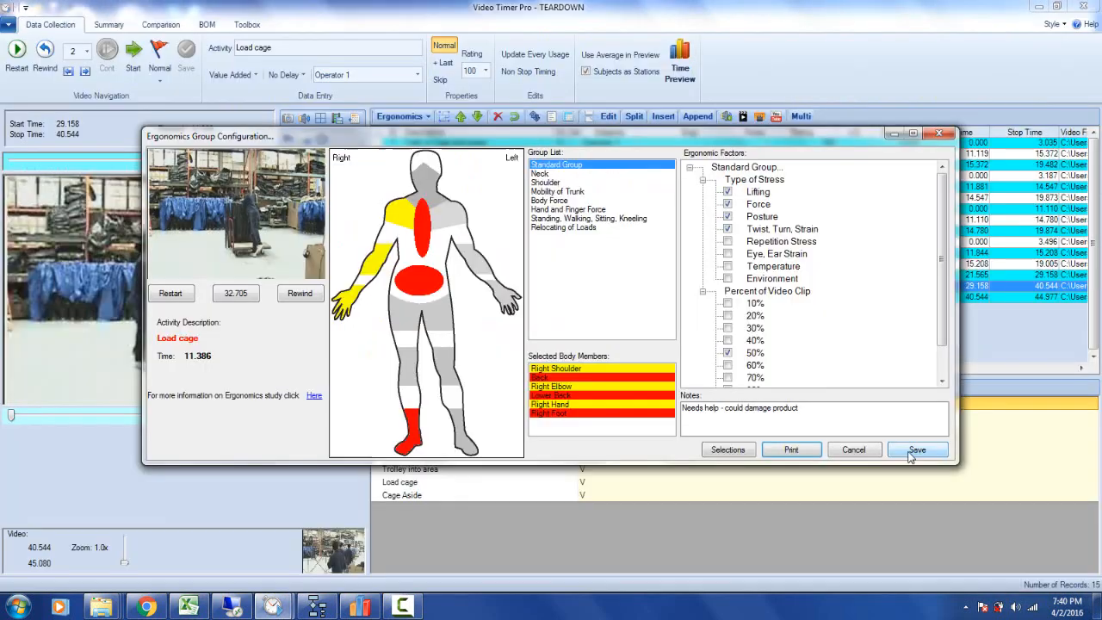
{"action": "left_click", "coordinate": [916, 449]}
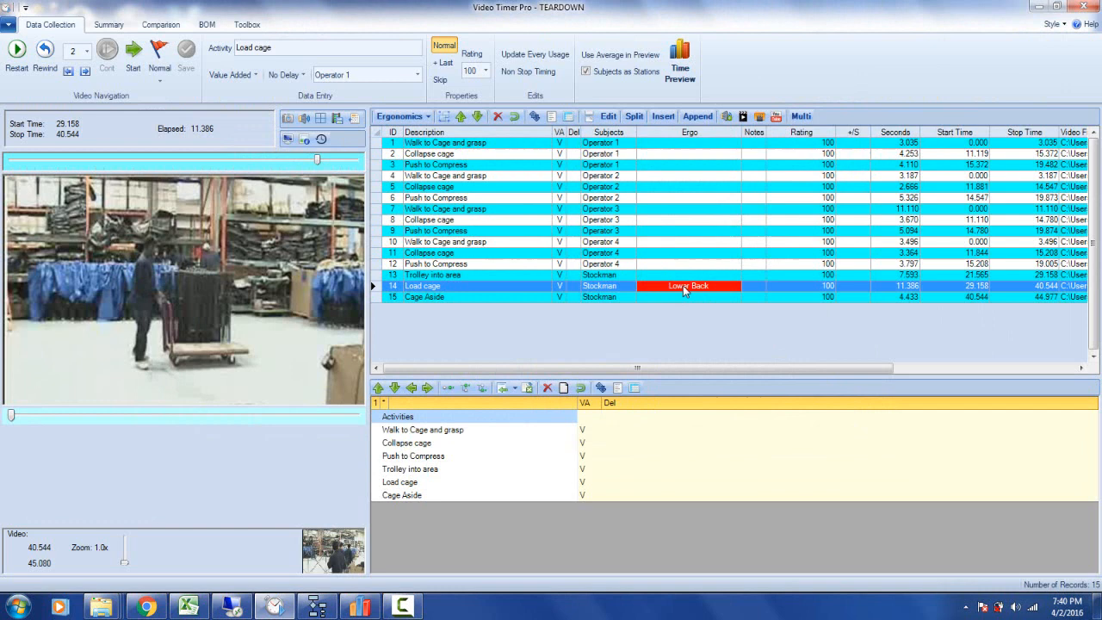
{"action": "mouse_move", "coordinate": [689, 285]}
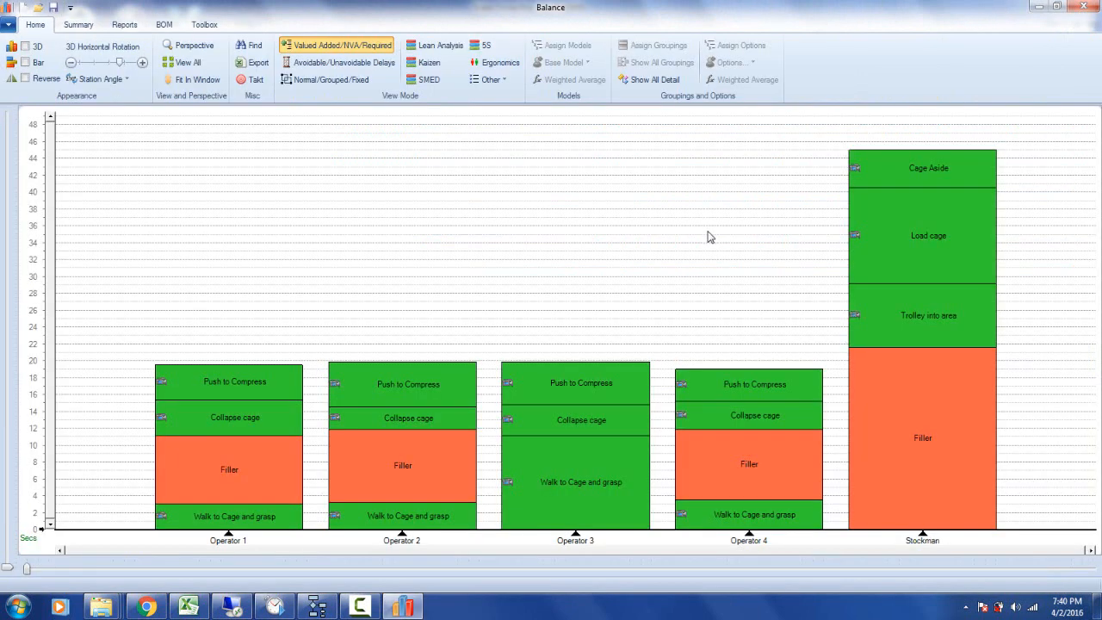
{"action": "mouse_move", "coordinate": [482, 169]}
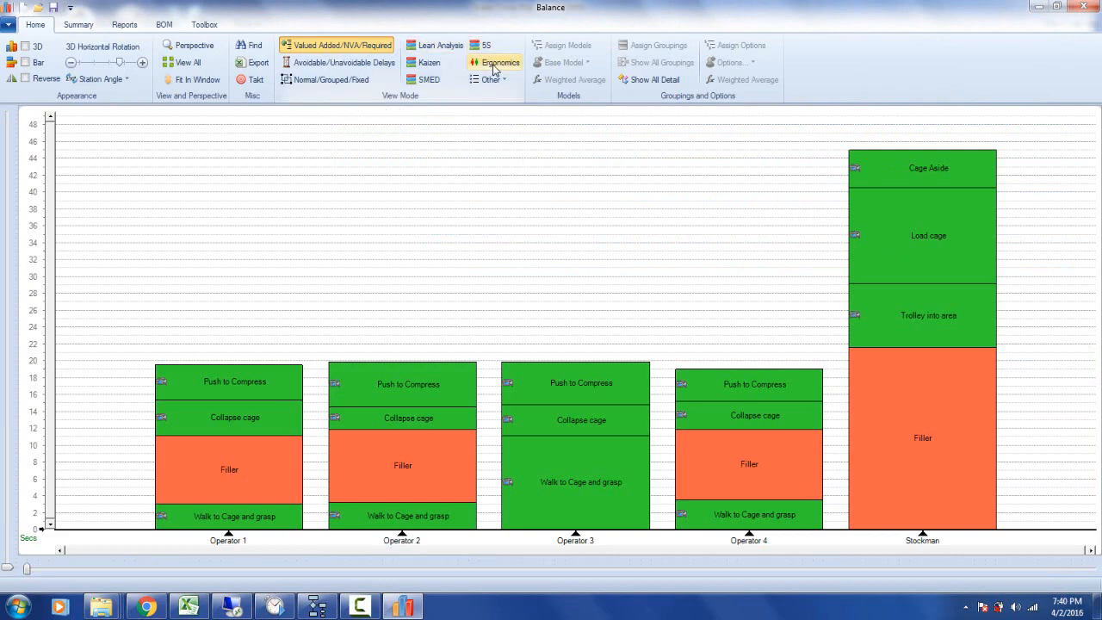
Colour the balance chart by ergonomics and open the red Load cage bar's details
{"action": "left_click", "coordinate": [495, 62]}
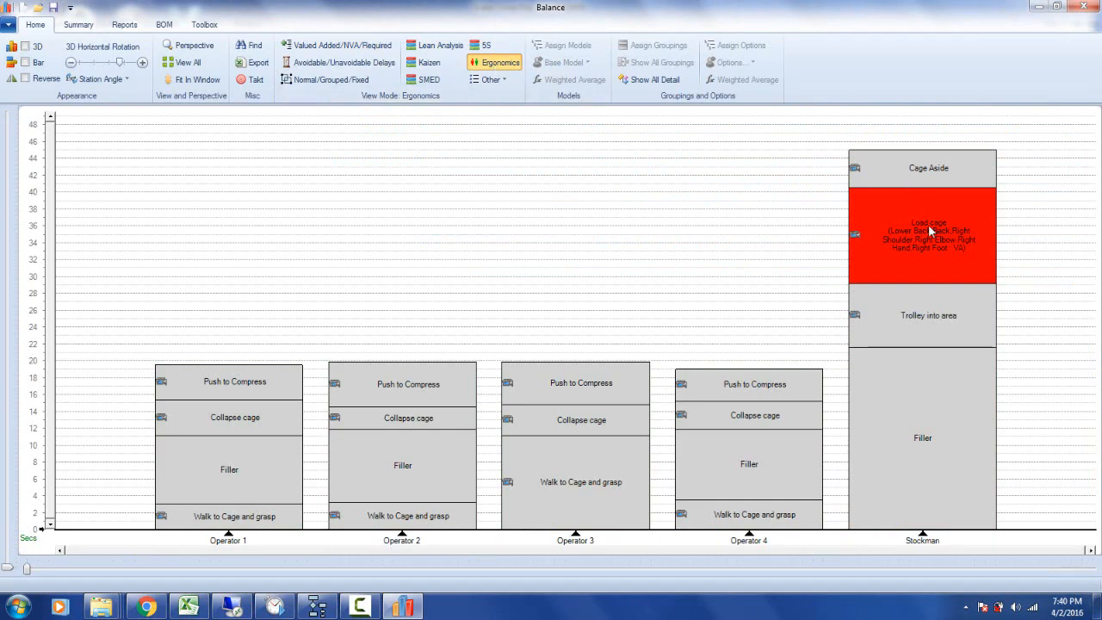
{"action": "left_click", "coordinate": [922, 234]}
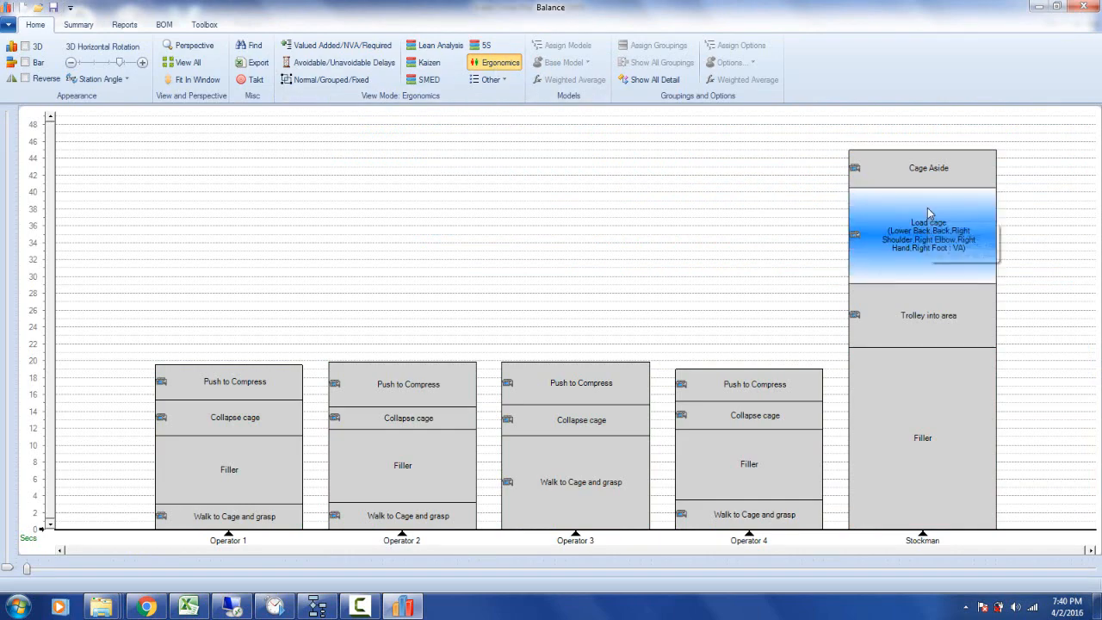
{"action": "double_click", "coordinate": [922, 235]}
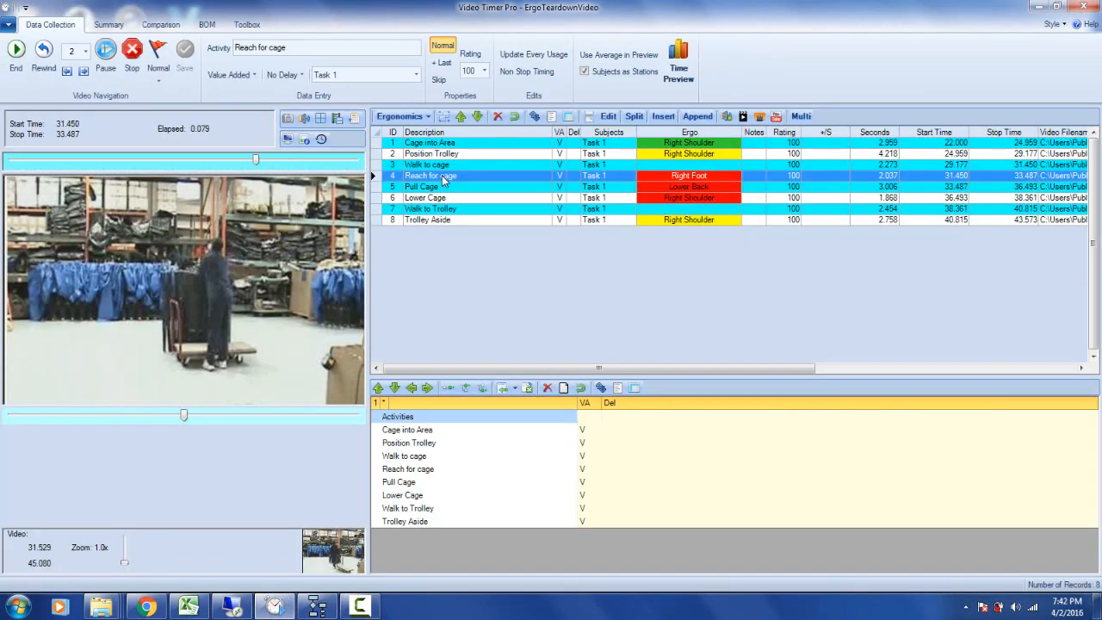
Play the Reach for cage, Pull Cage and following activity clips to review Ergo tags
{"action": "left_click", "coordinate": [15, 50]}
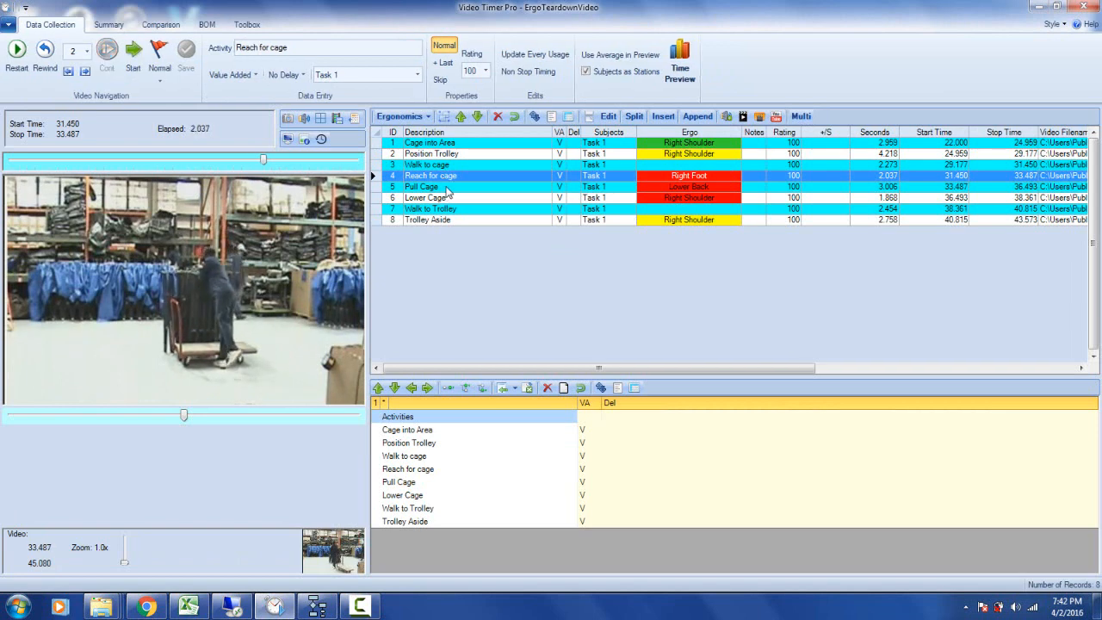
{"action": "left_click", "coordinate": [106, 54]}
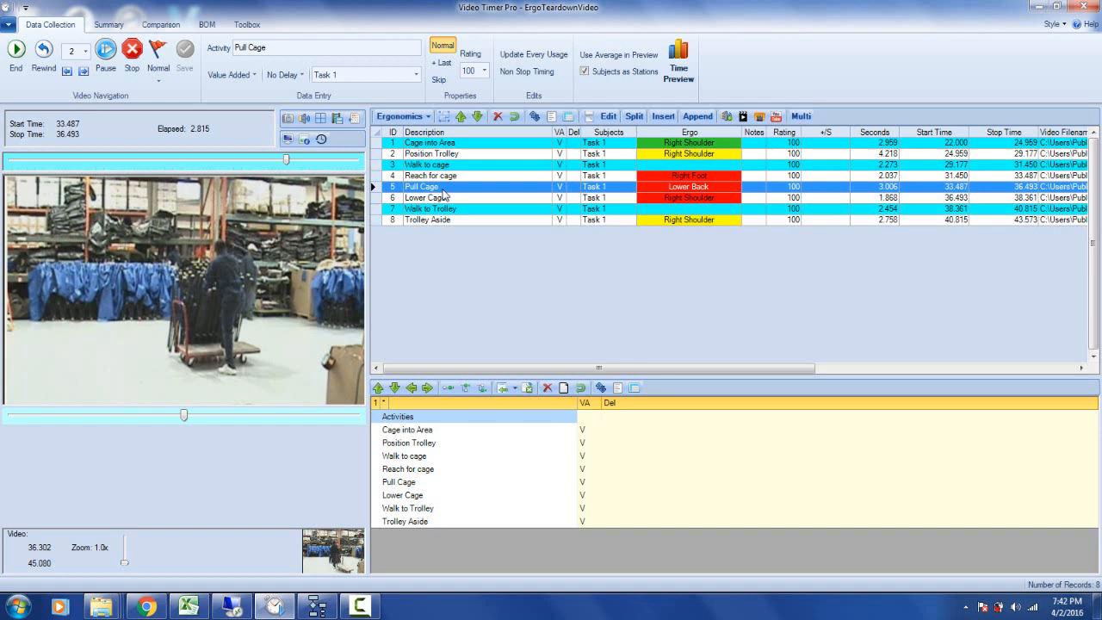
{"action": "left_click", "coordinate": [422, 197]}
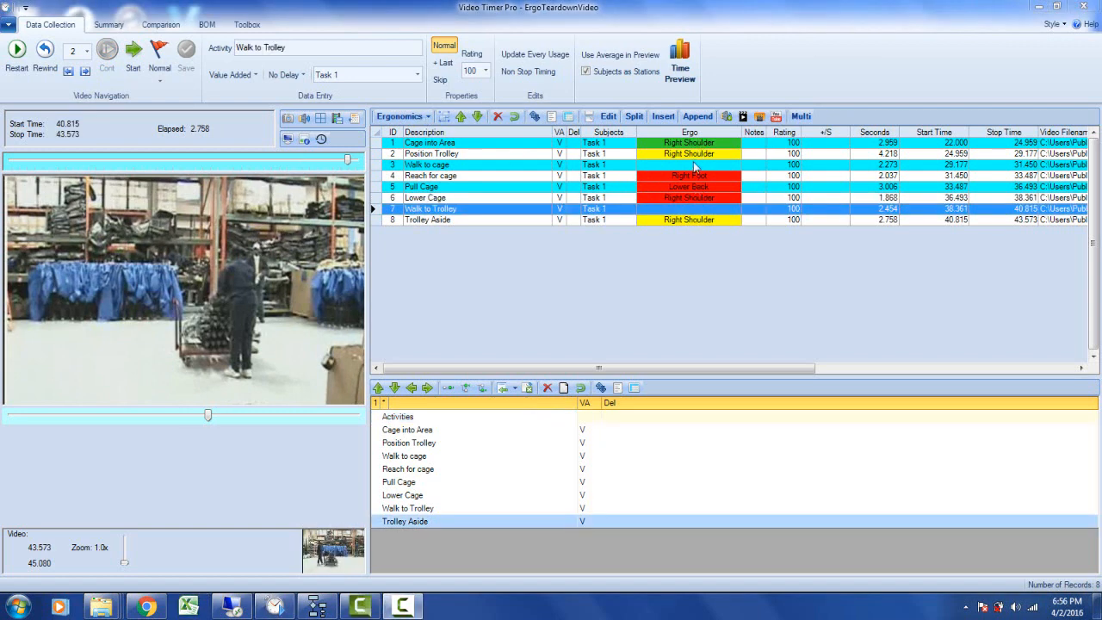
{"action": "mouse_move", "coordinate": [684, 222]}
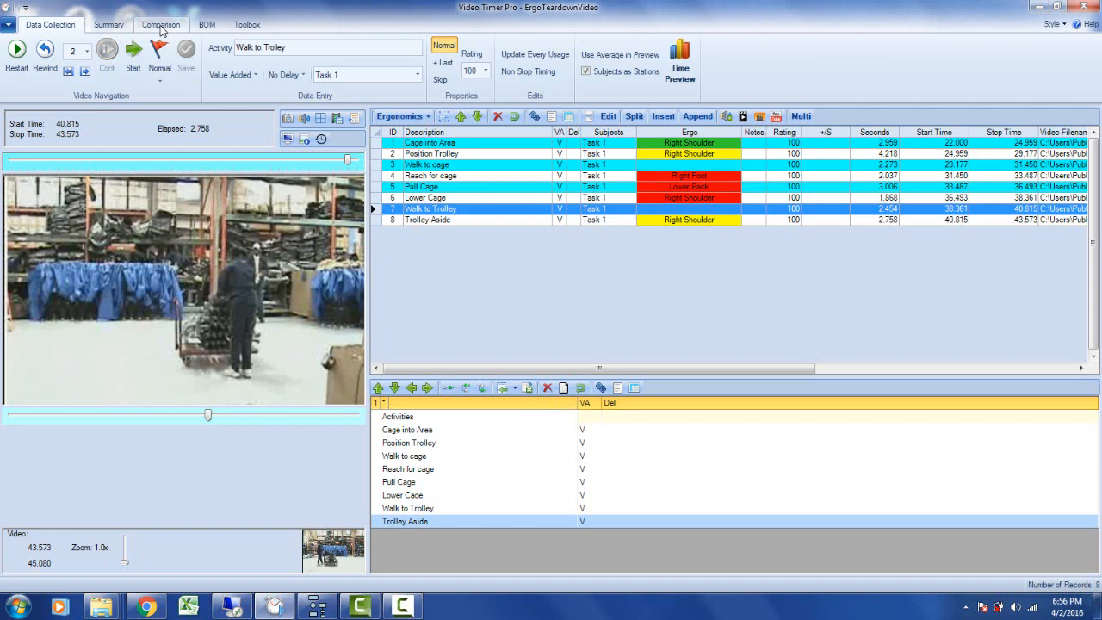
{"action": "left_click", "coordinate": [161, 24]}
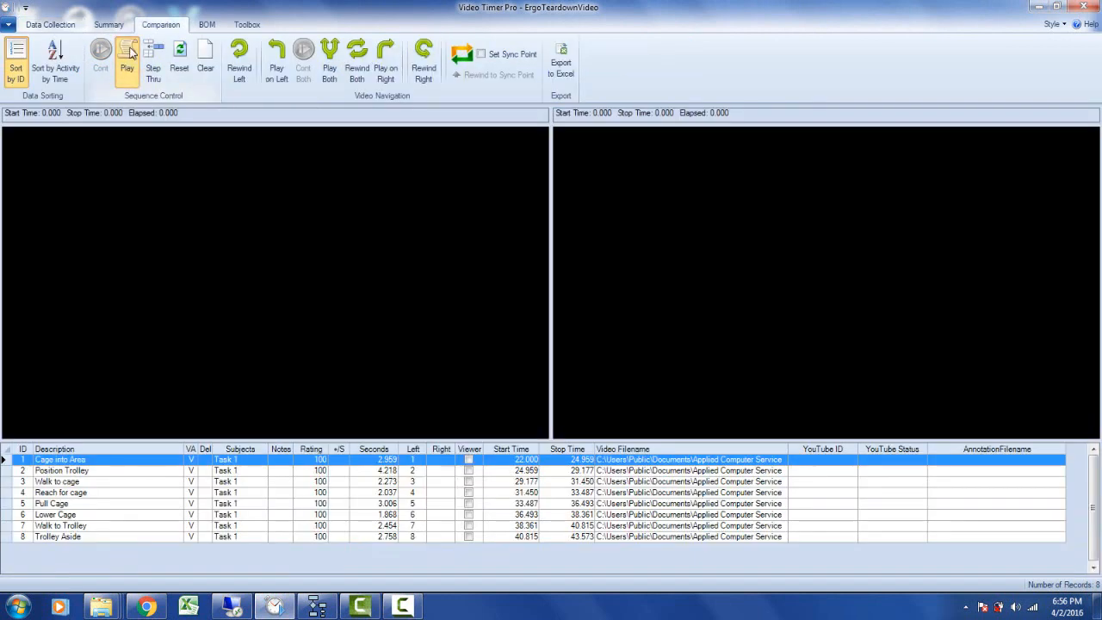
{"action": "left_click", "coordinate": [126, 56]}
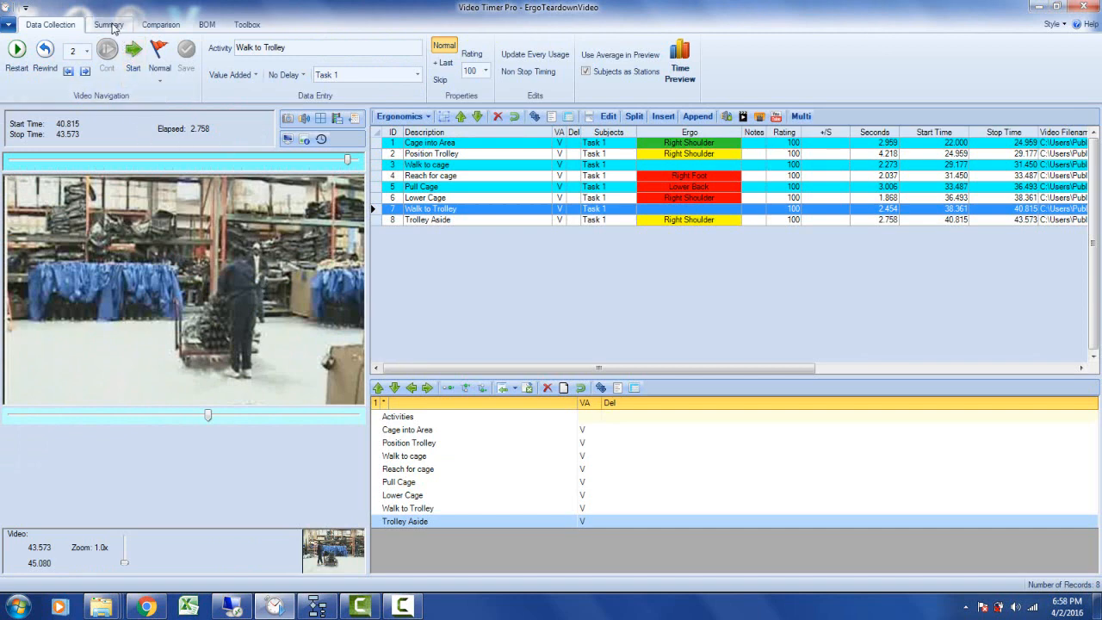
Export the ergonomic summaries for all activities to Excel via Ergo Summary
{"action": "left_click", "coordinate": [108, 24]}
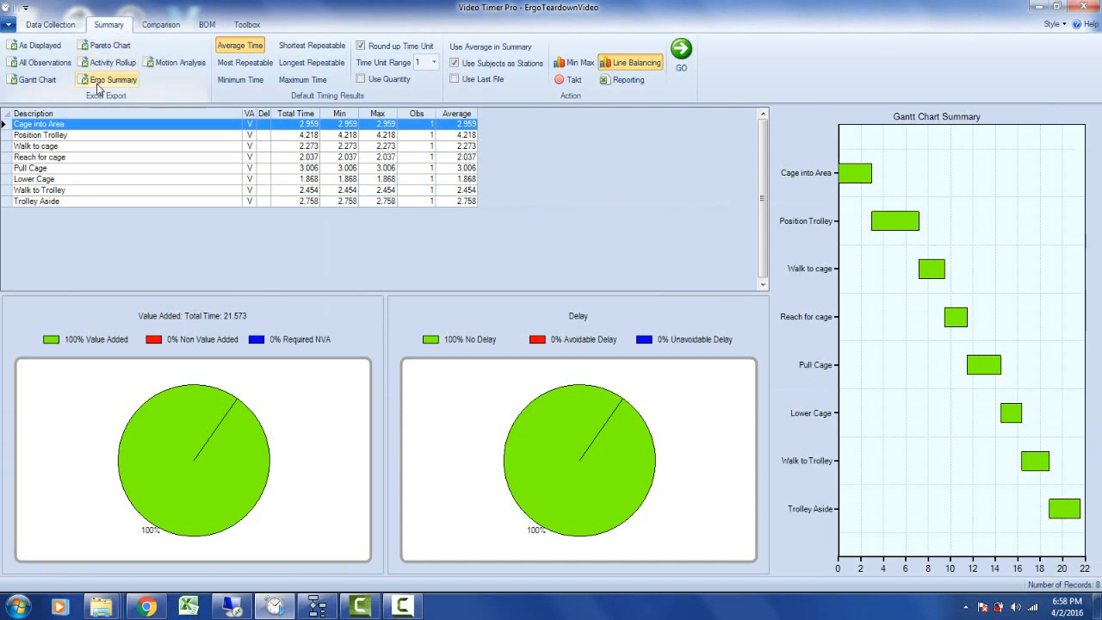
{"action": "left_click", "coordinate": [49, 24]}
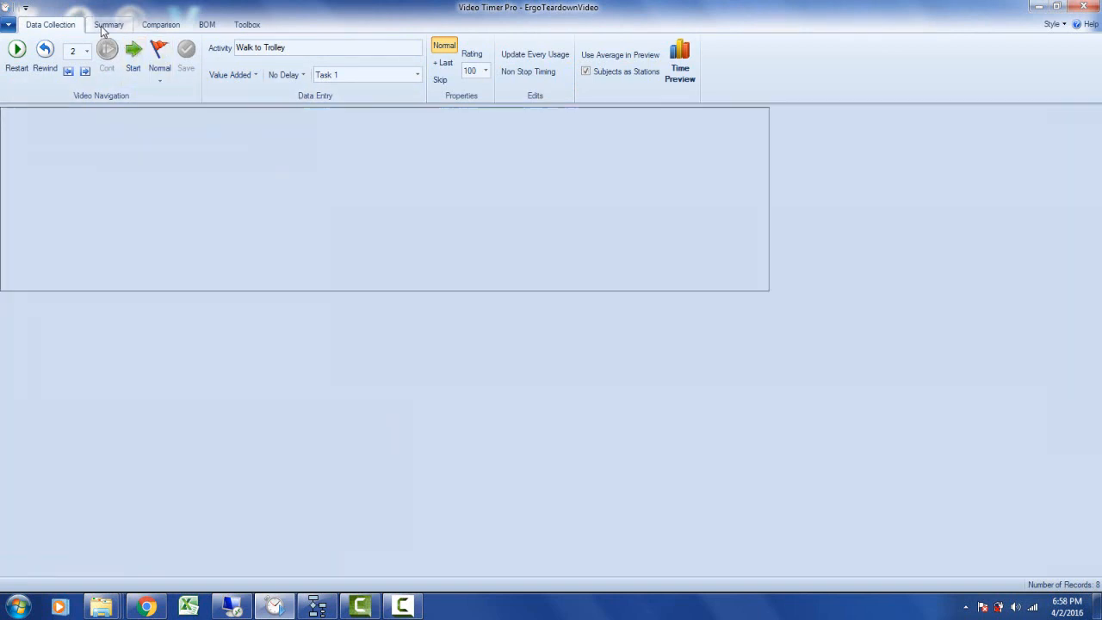
{"action": "left_click", "coordinate": [109, 24]}
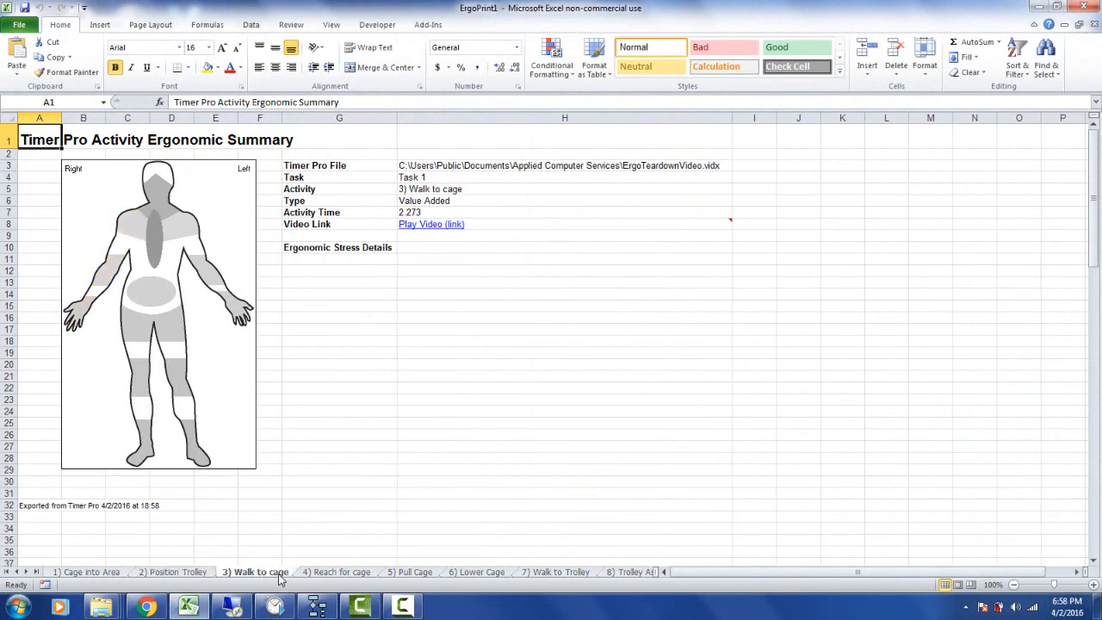
Browse the Pull Cage, Trolley Aside and Lower Cage sheets, closing Lower Cage's video
{"action": "left_click", "coordinate": [414, 572]}
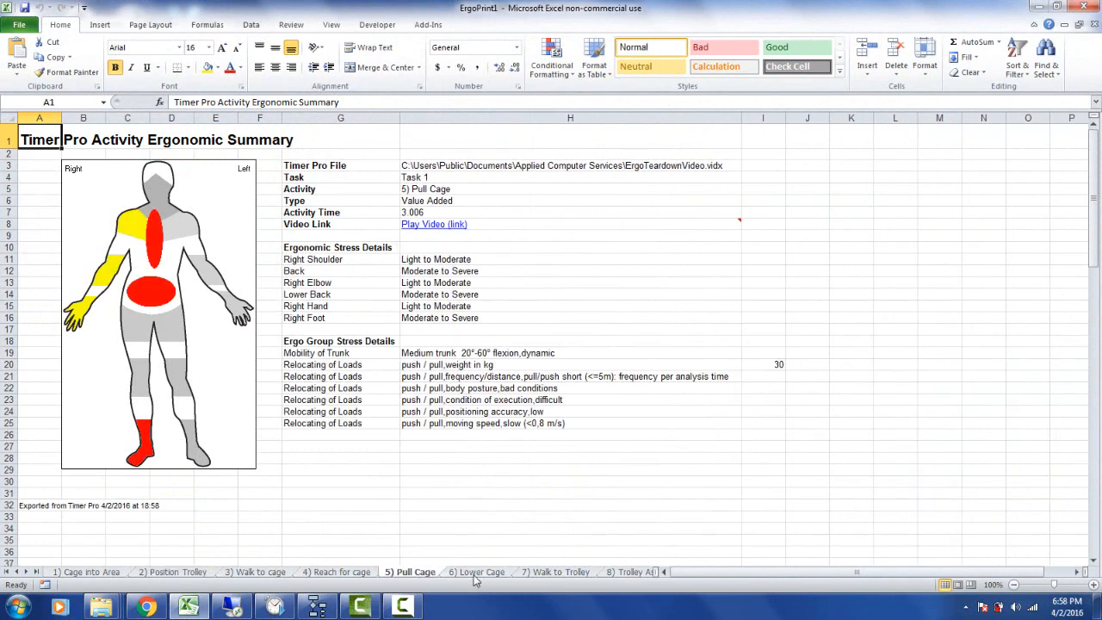
{"action": "left_click", "coordinate": [558, 571]}
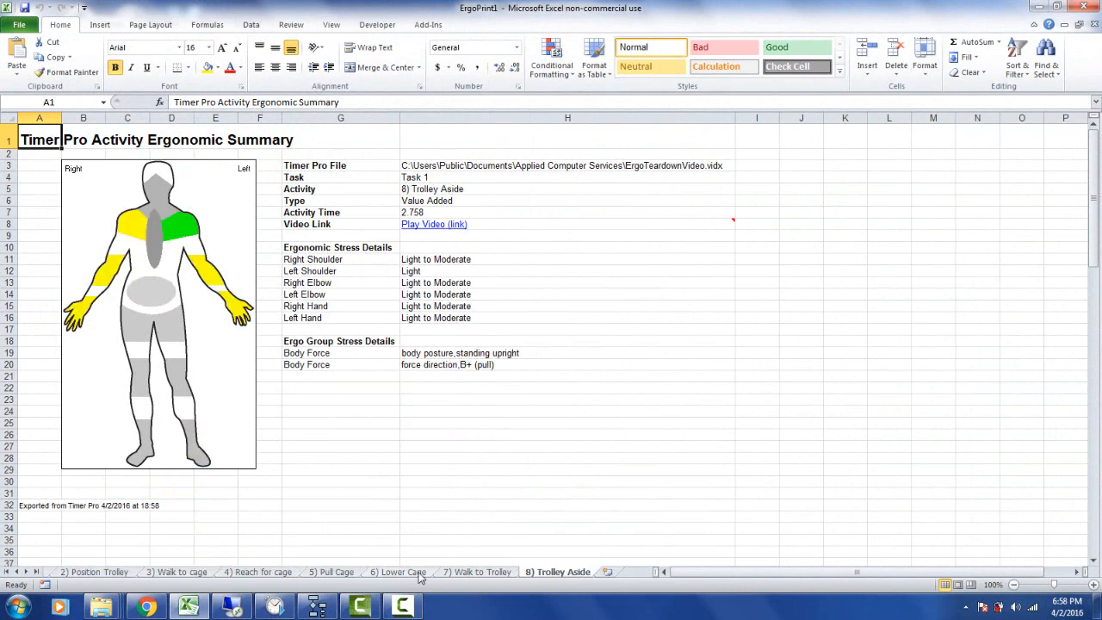
{"action": "left_click", "coordinate": [397, 572]}
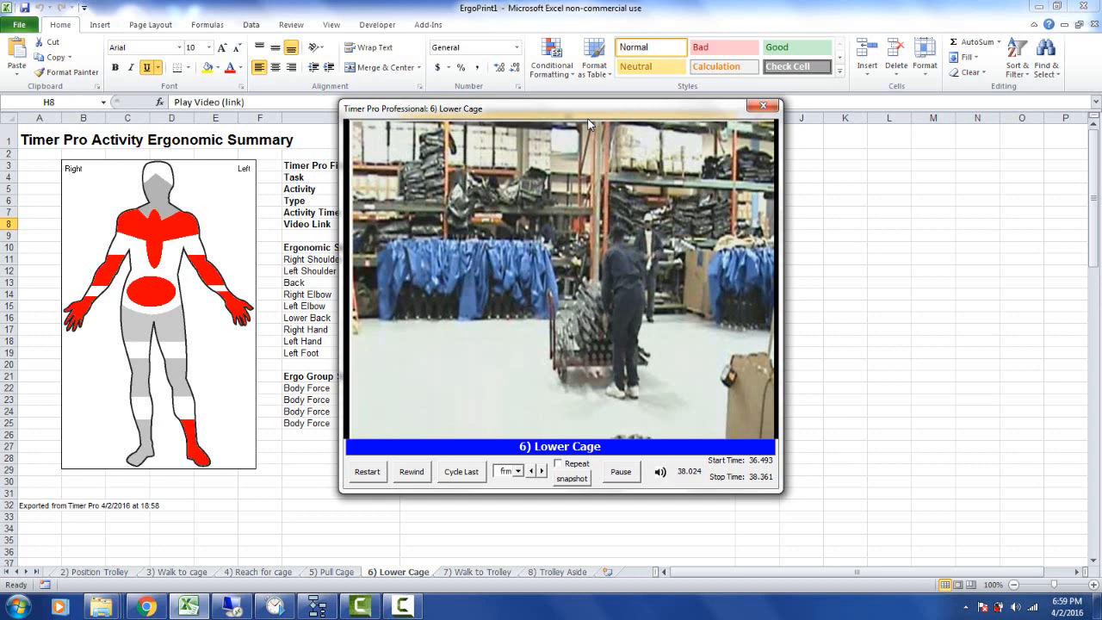
{"action": "left_click", "coordinate": [761, 105]}
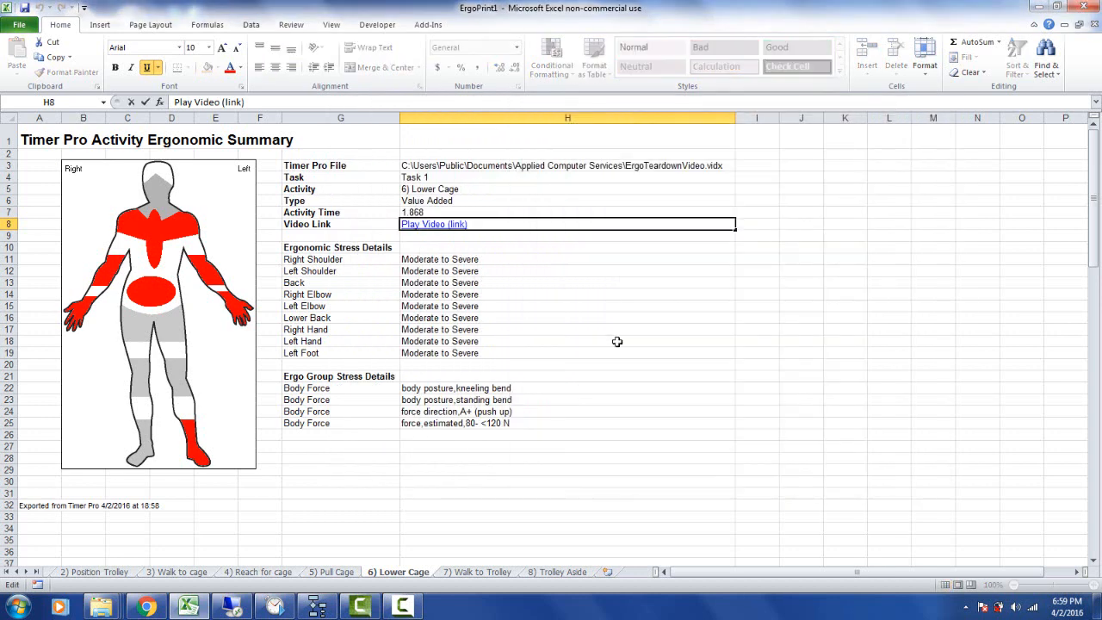